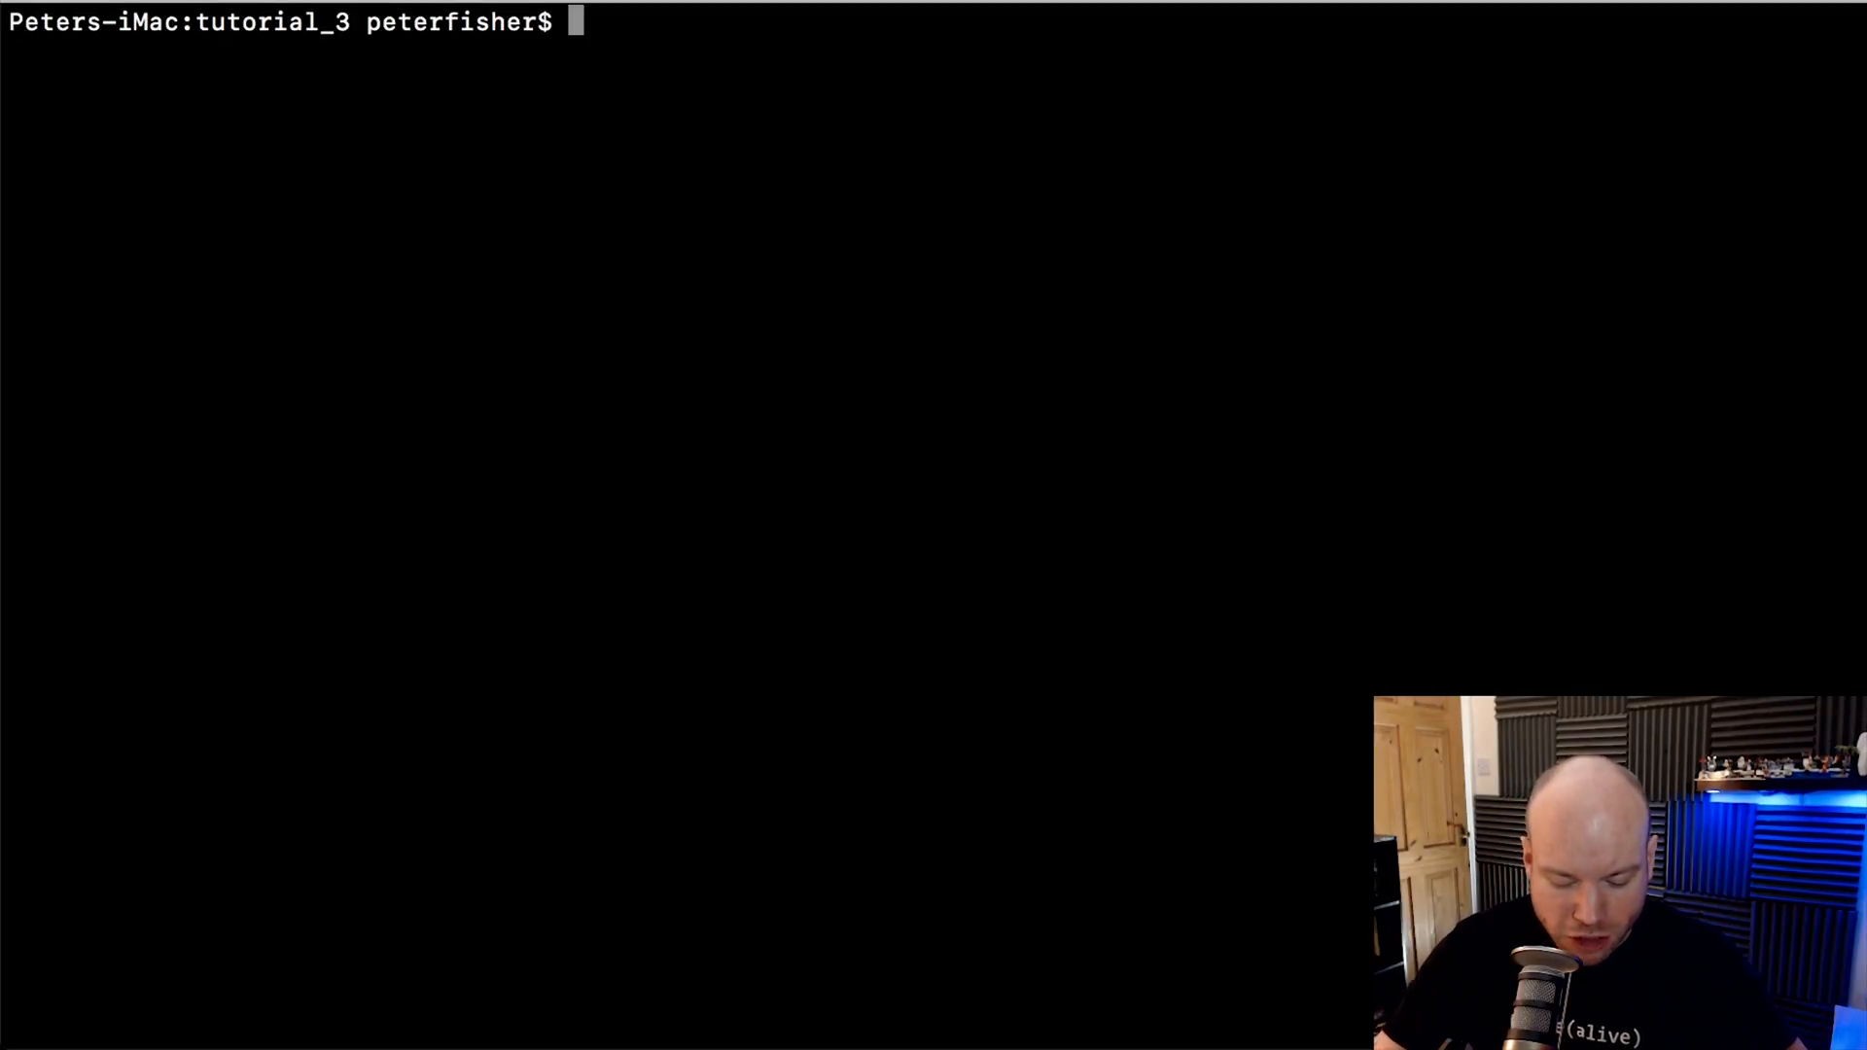
List the project files with ls, then enter php app/console to show the command list
type("ls")
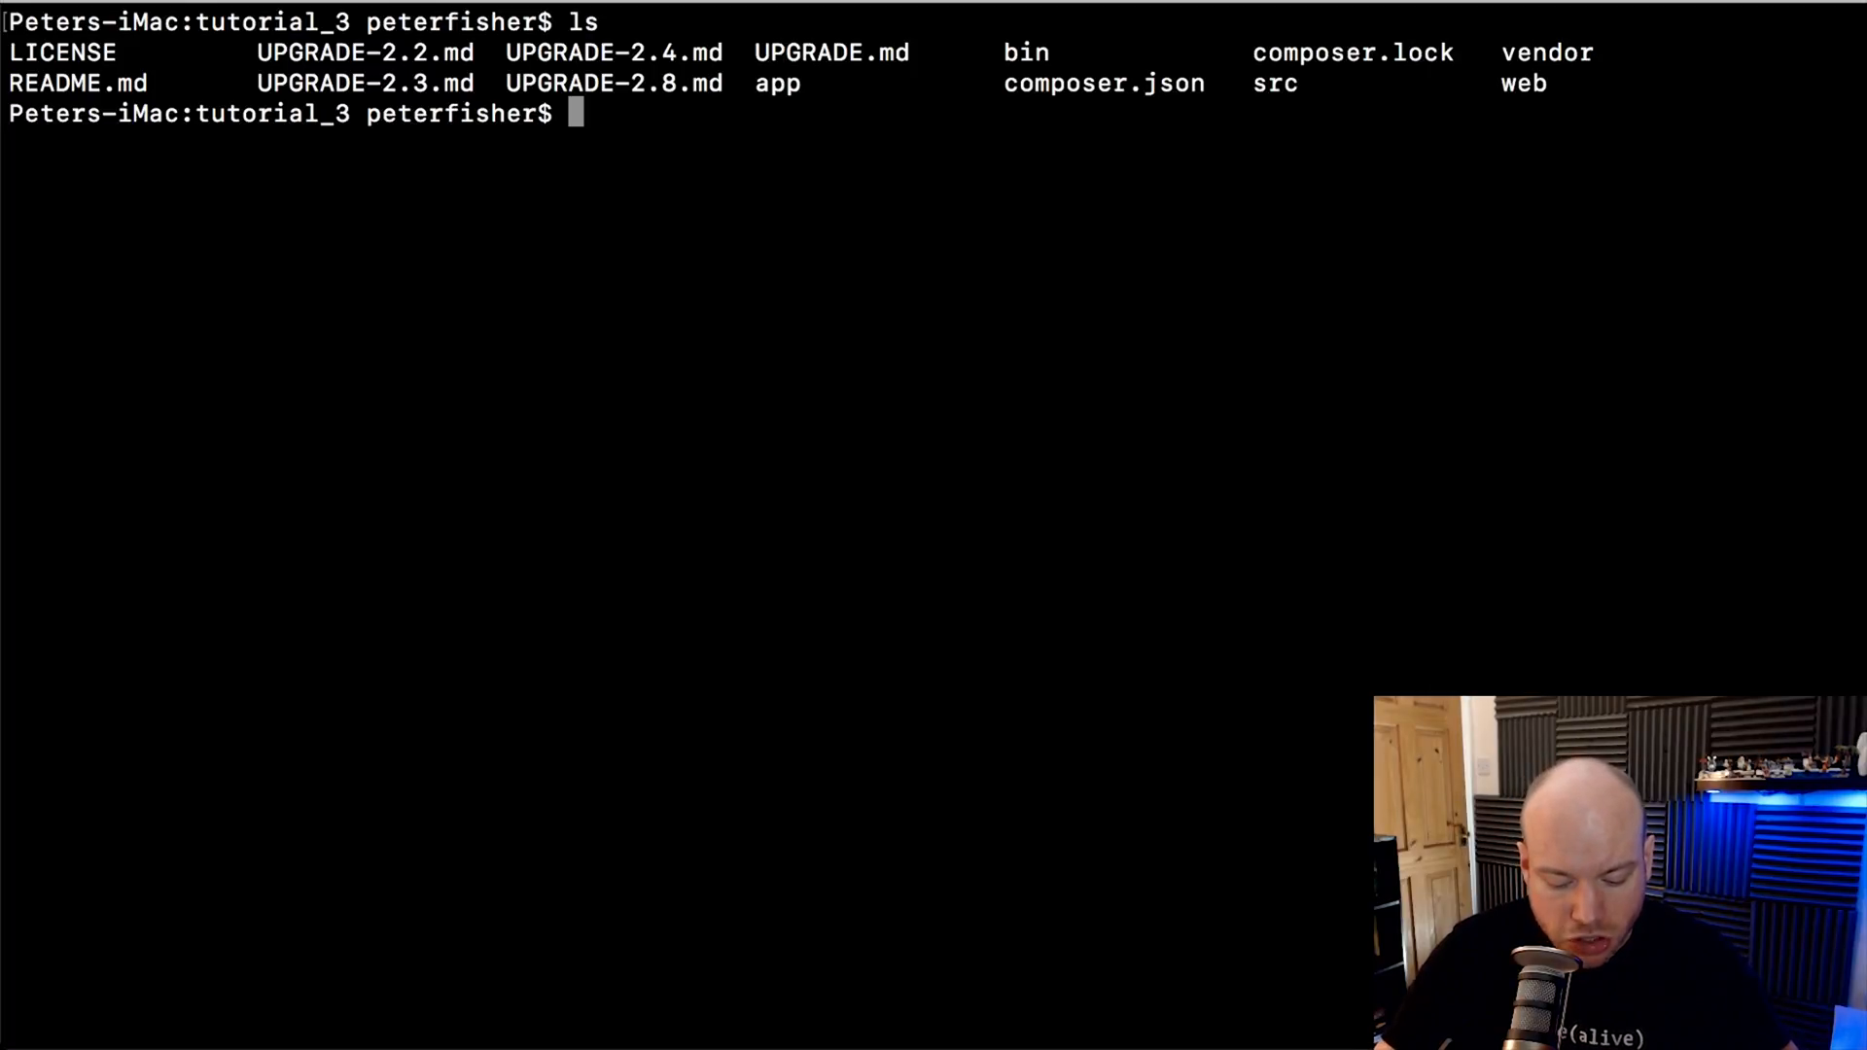
type("php")
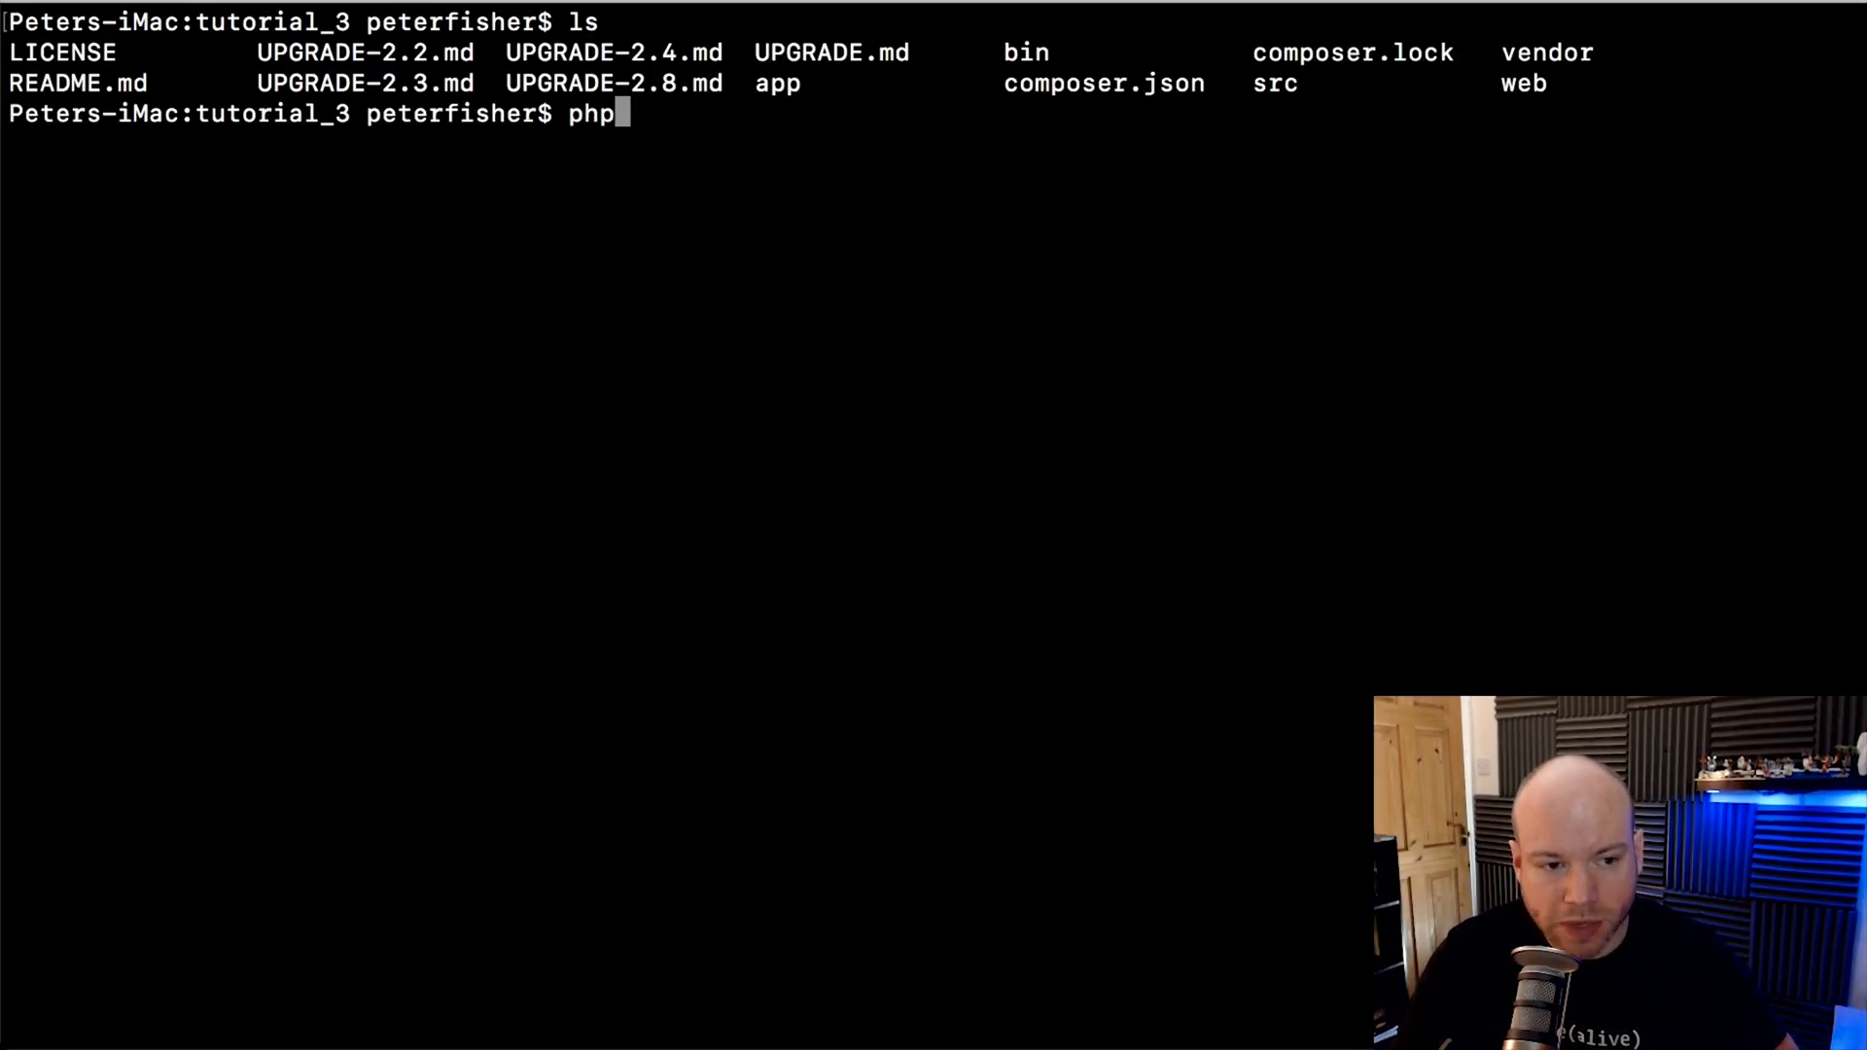
type("\" \"")
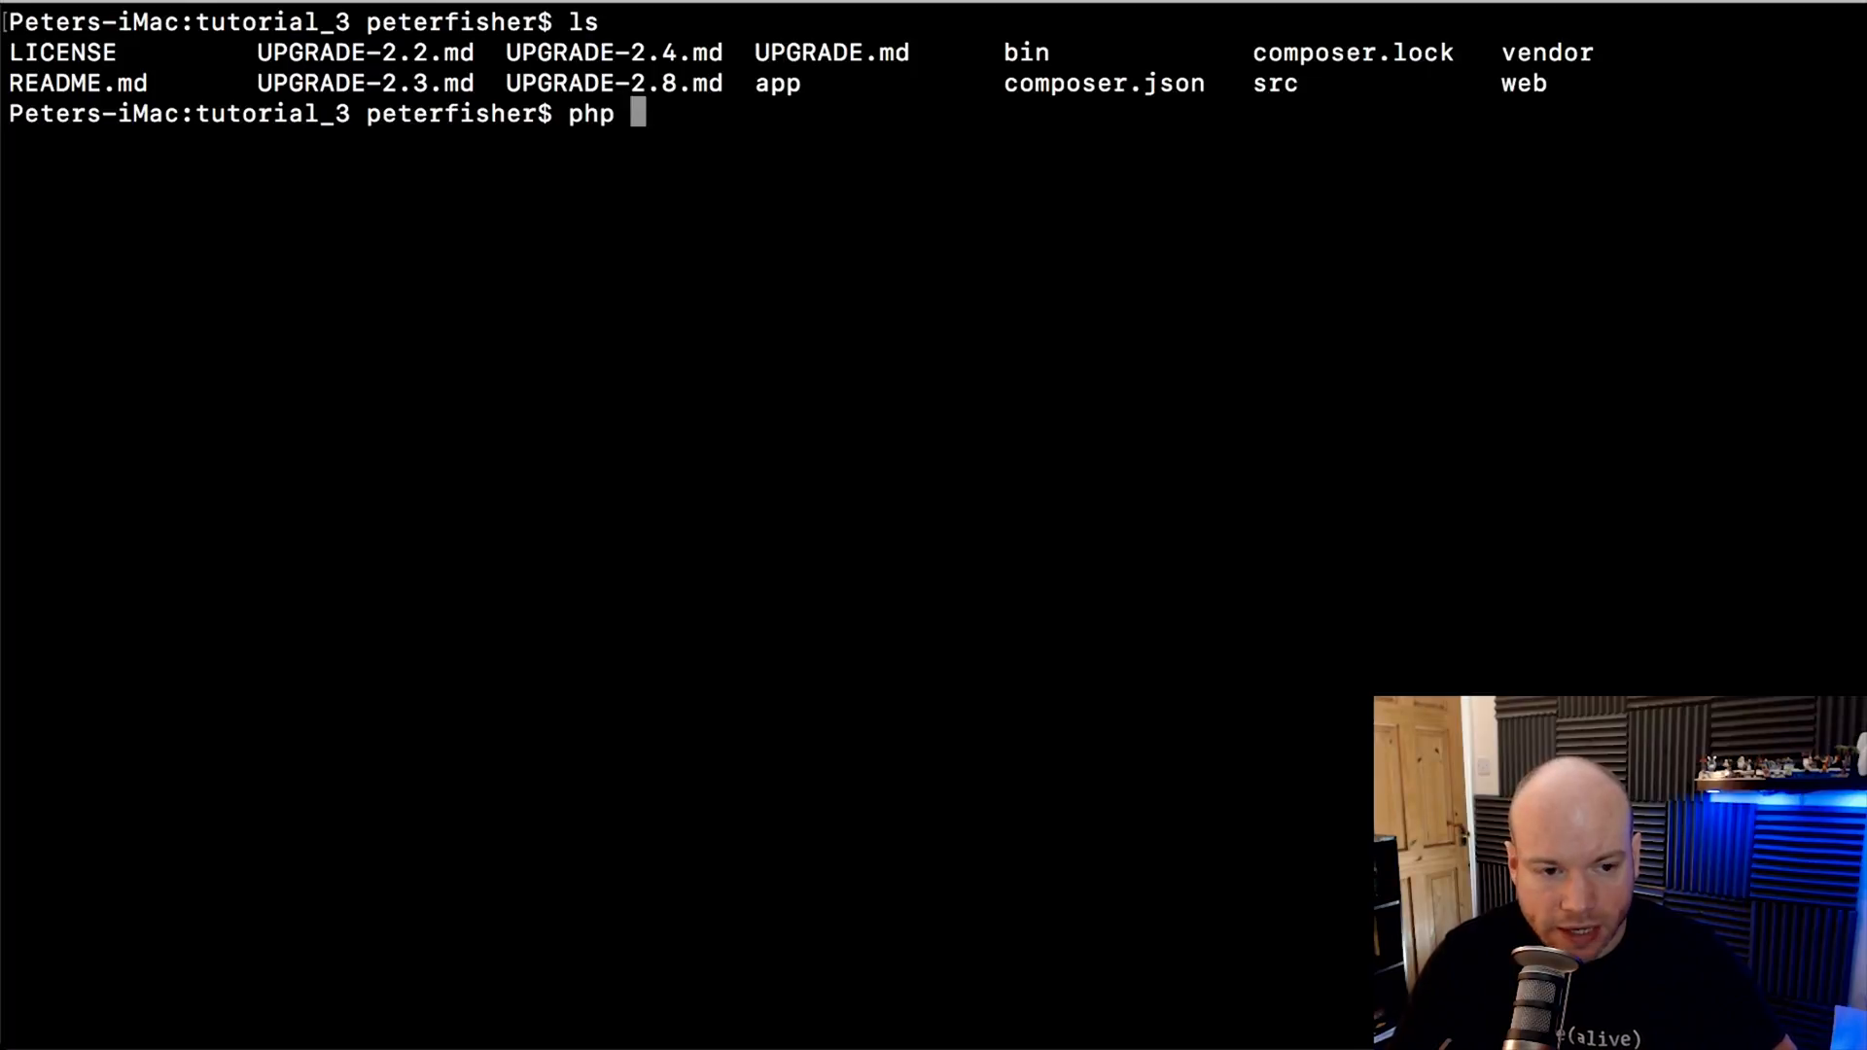
type("app/con")
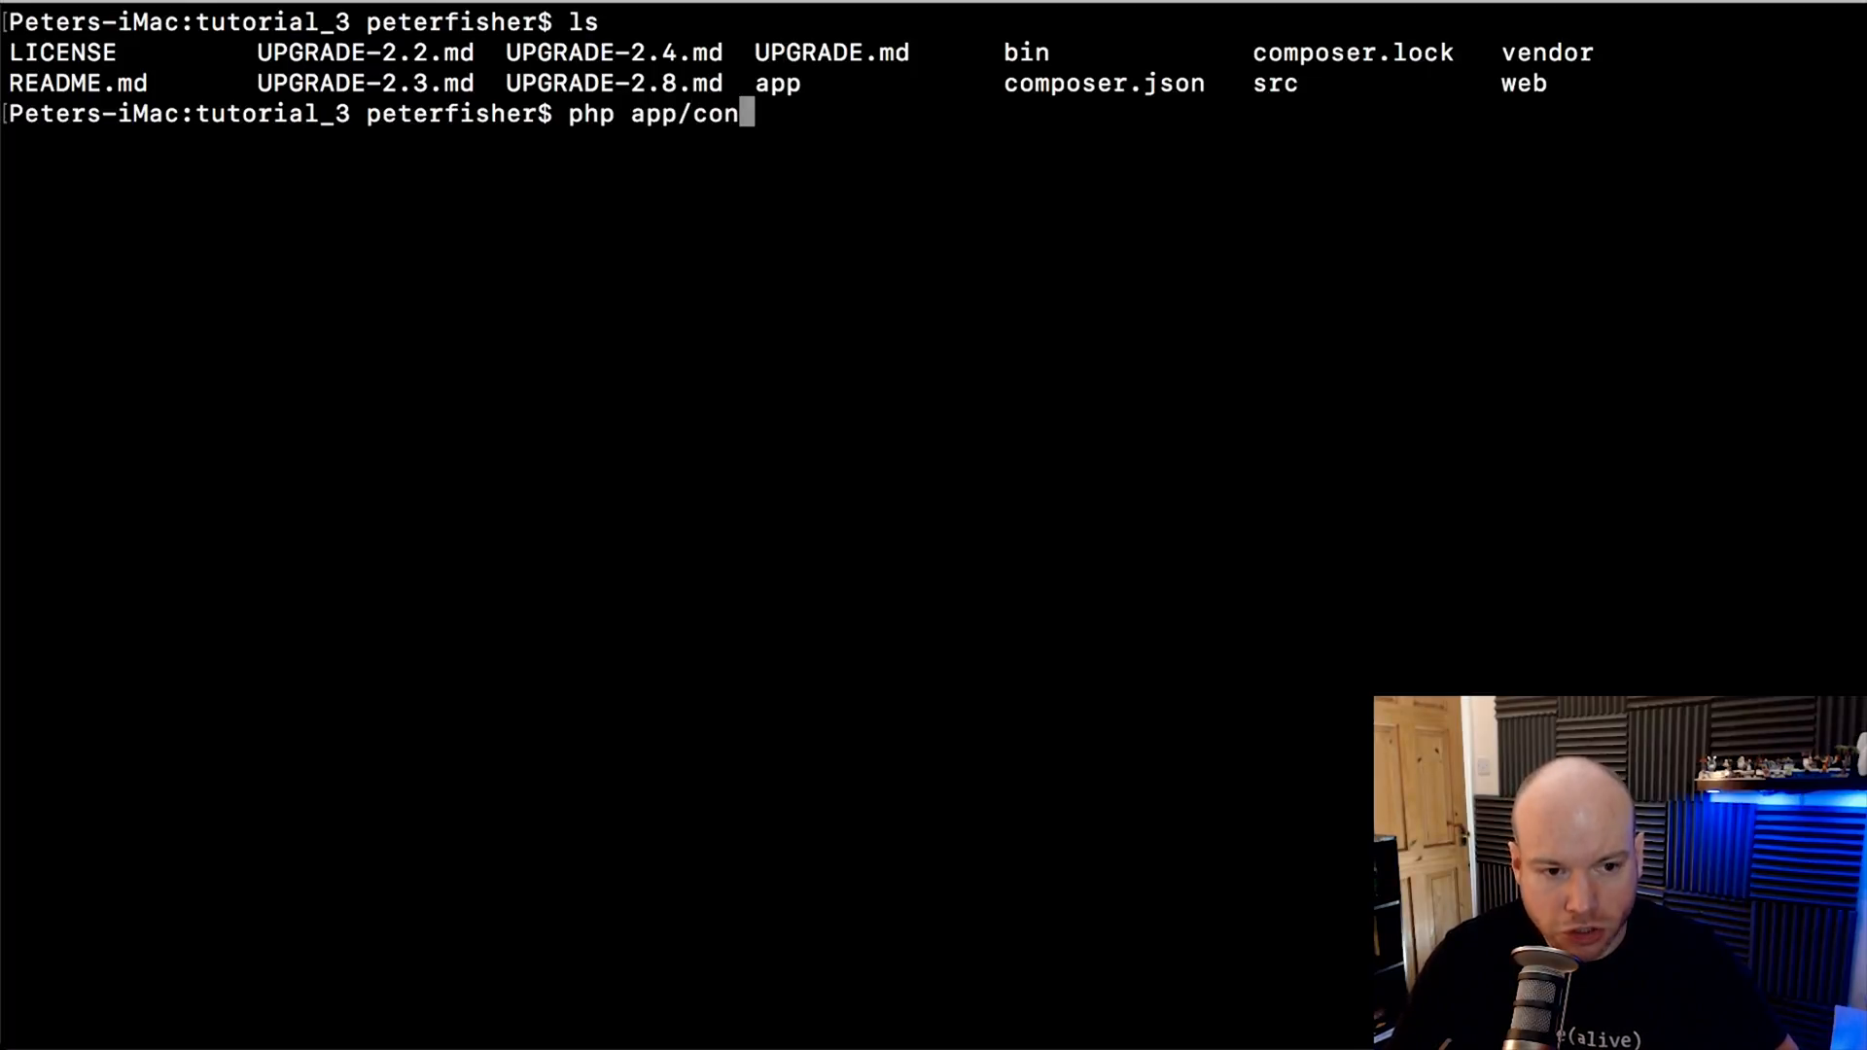
type("sole")
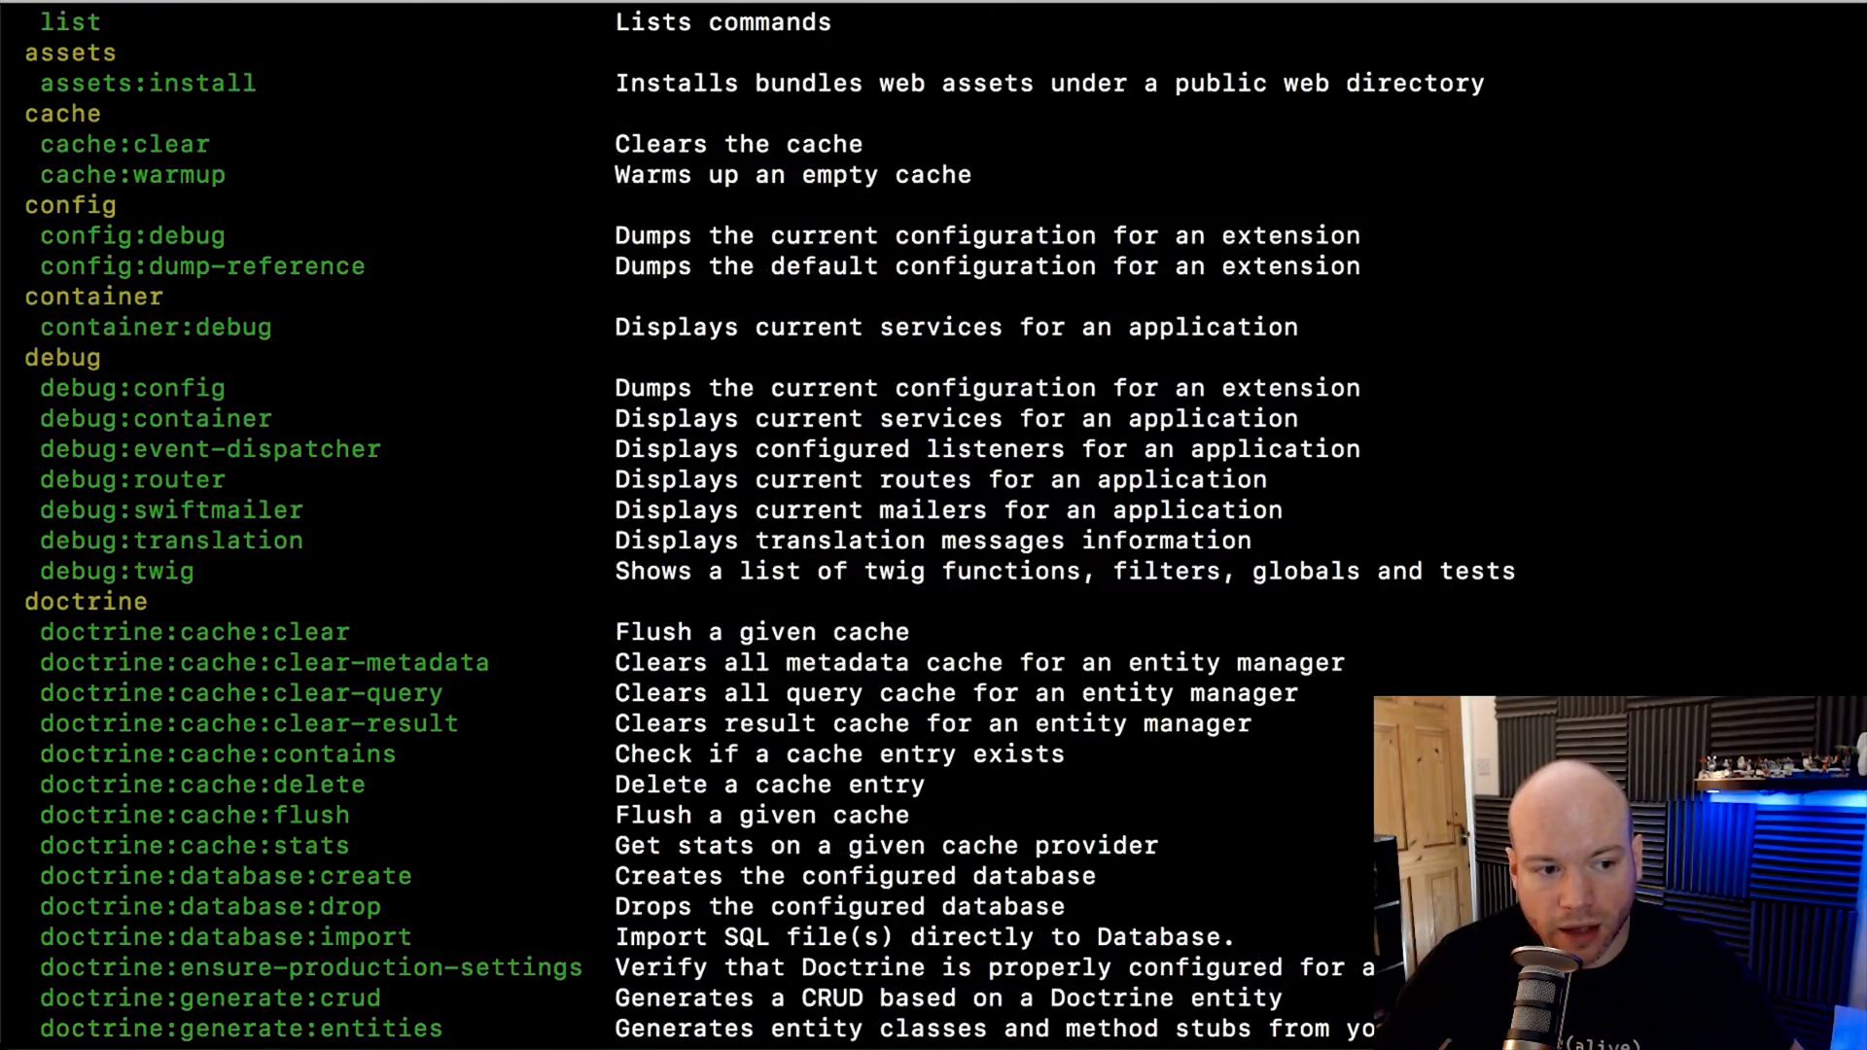
Copy the debug:container command name and enter php app/console debug:container
double_click(60, 357)
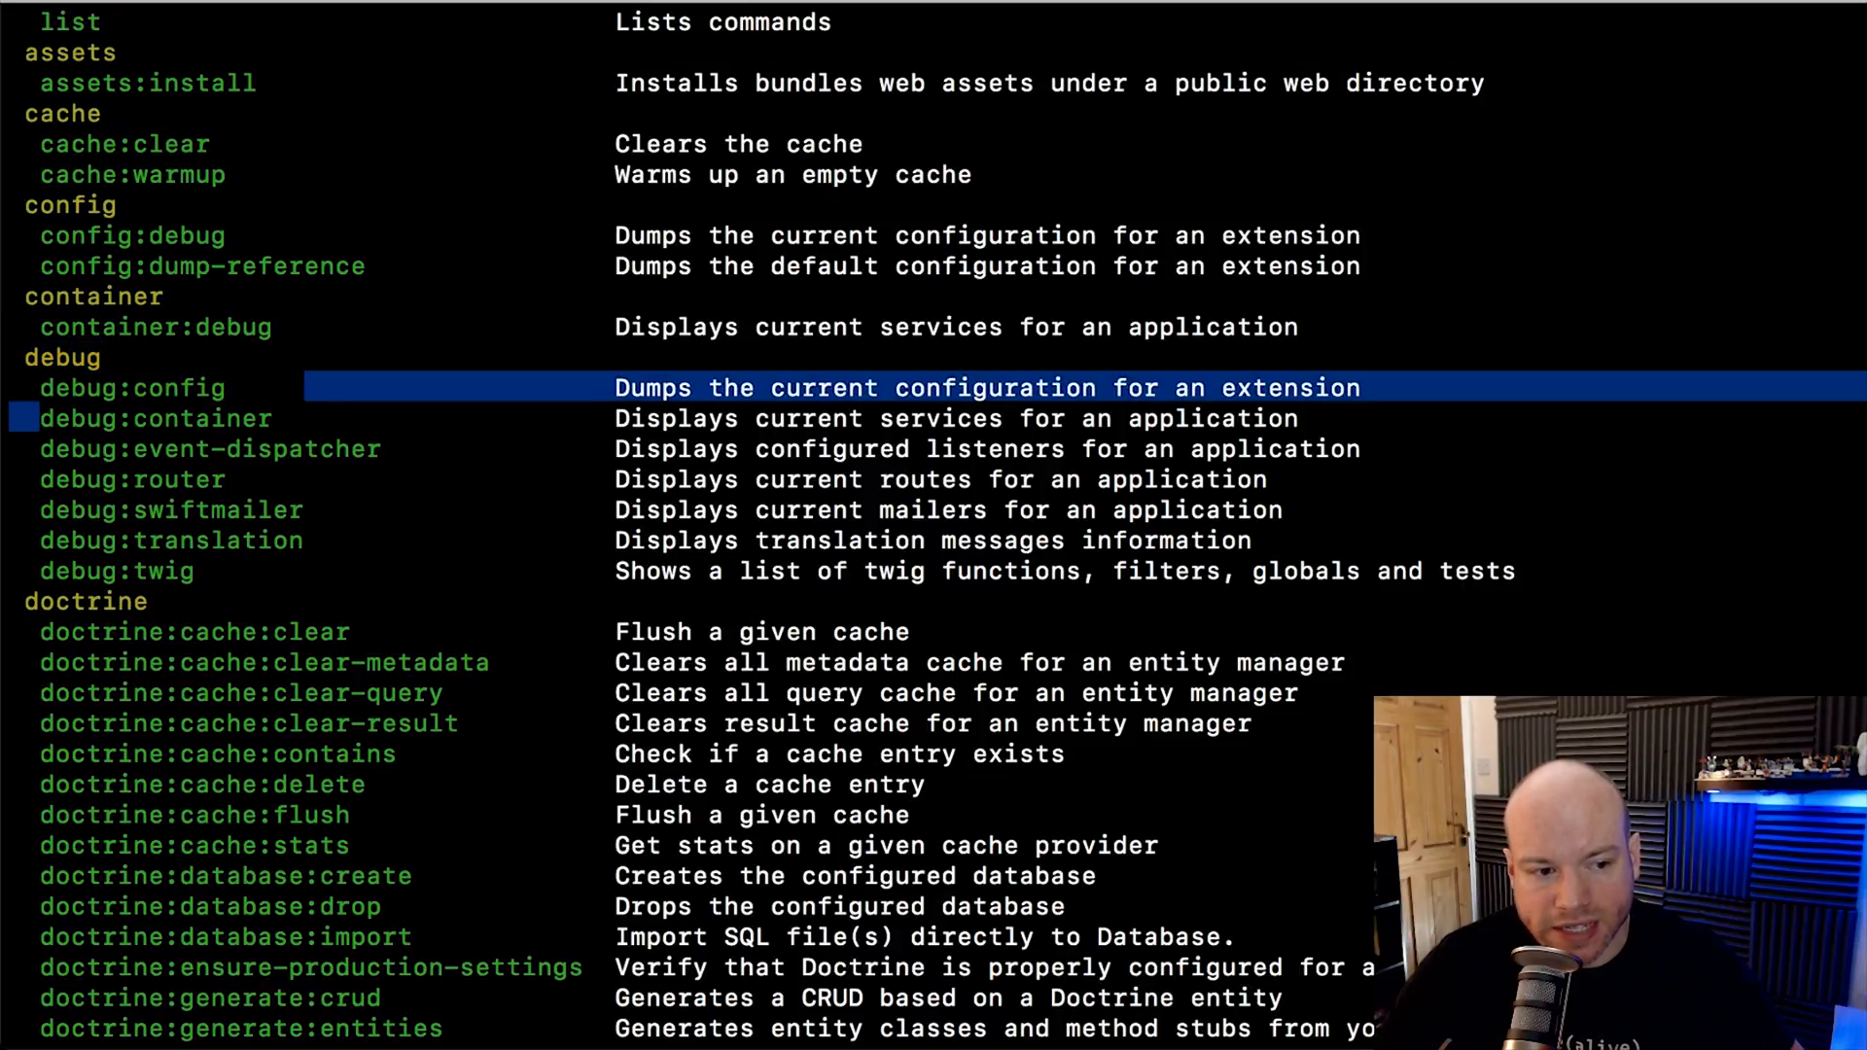
key("Down")
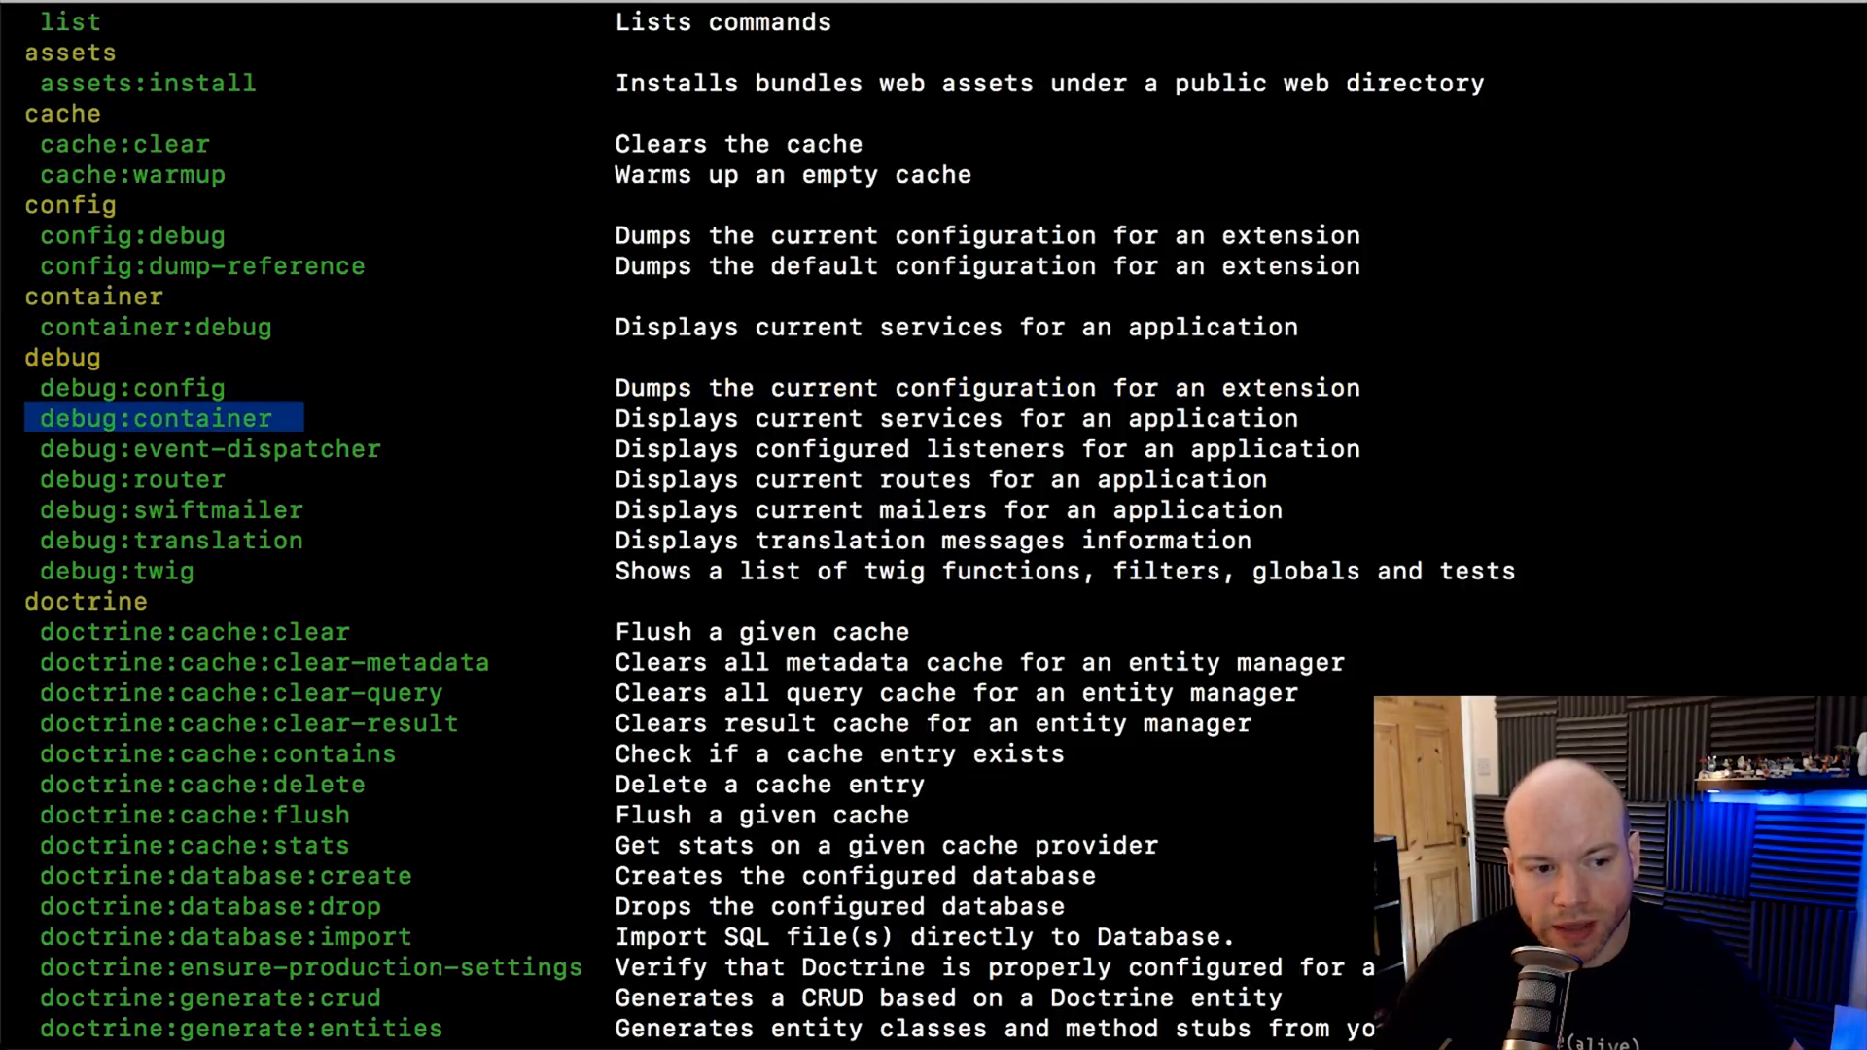
scroll("down", 3)
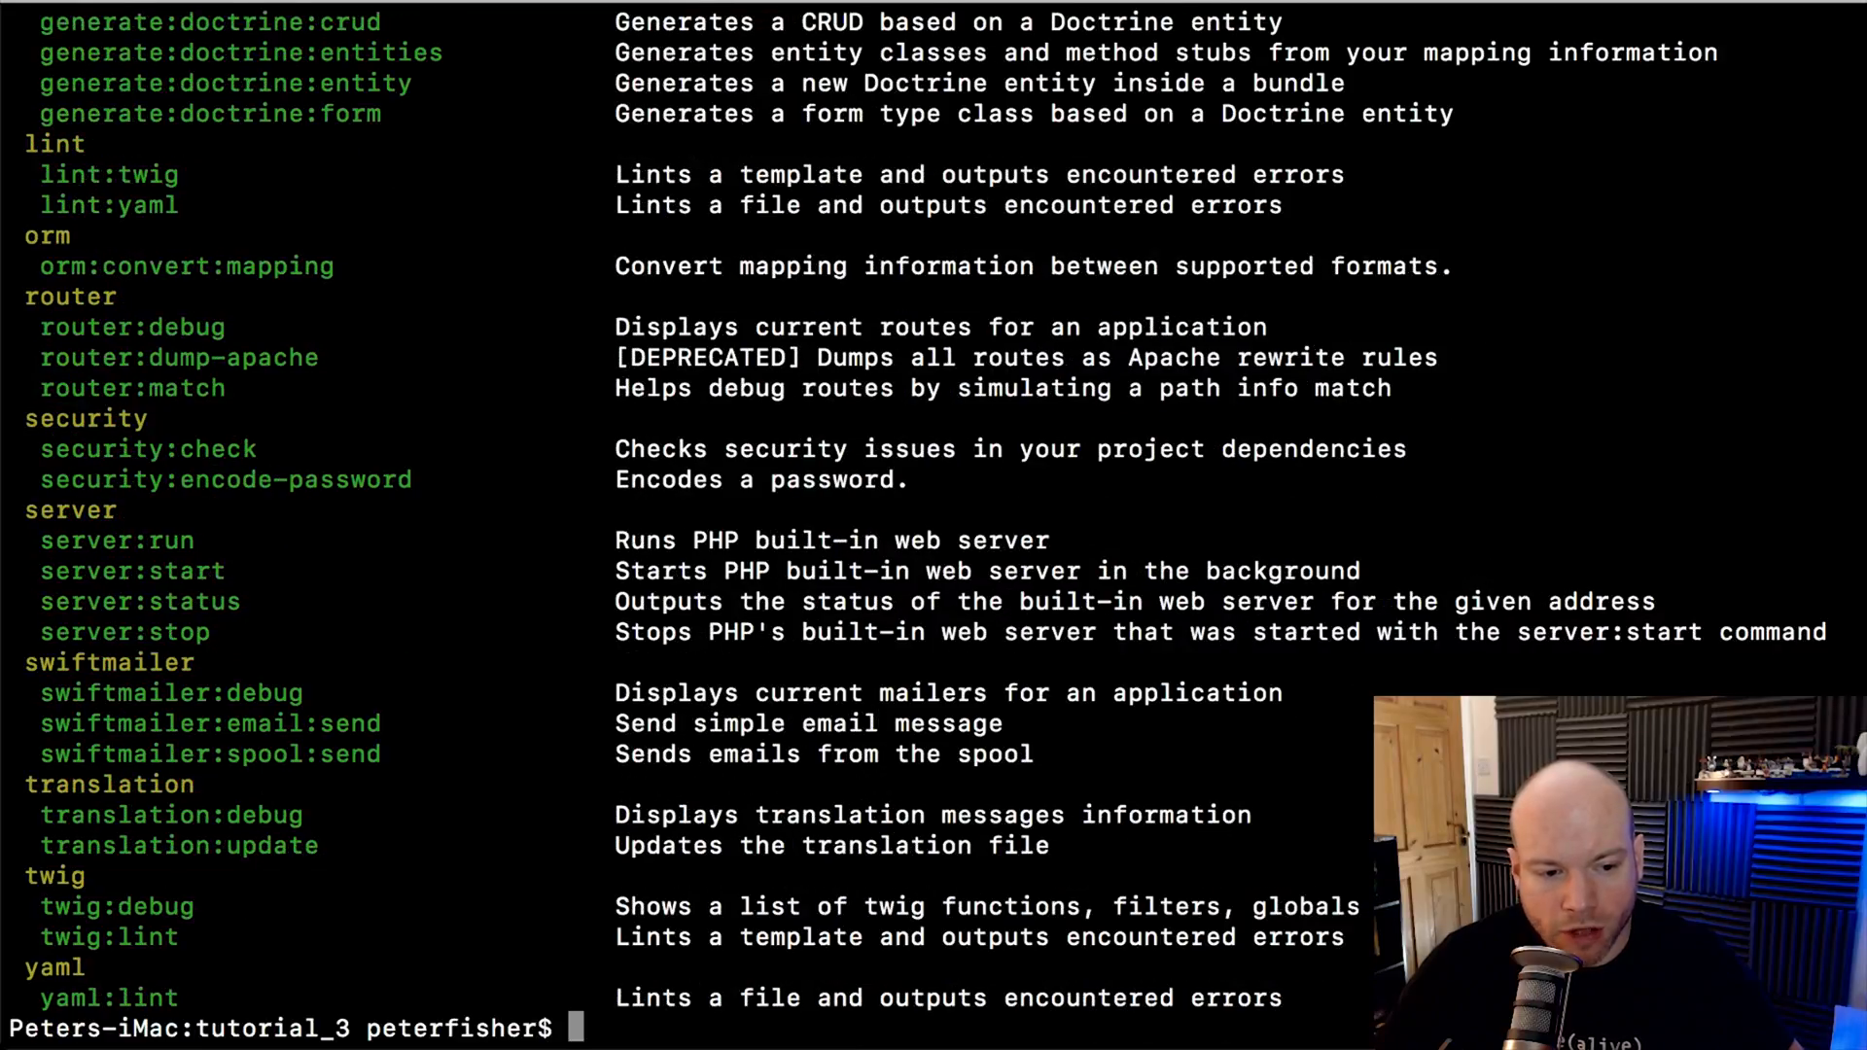
type("php")
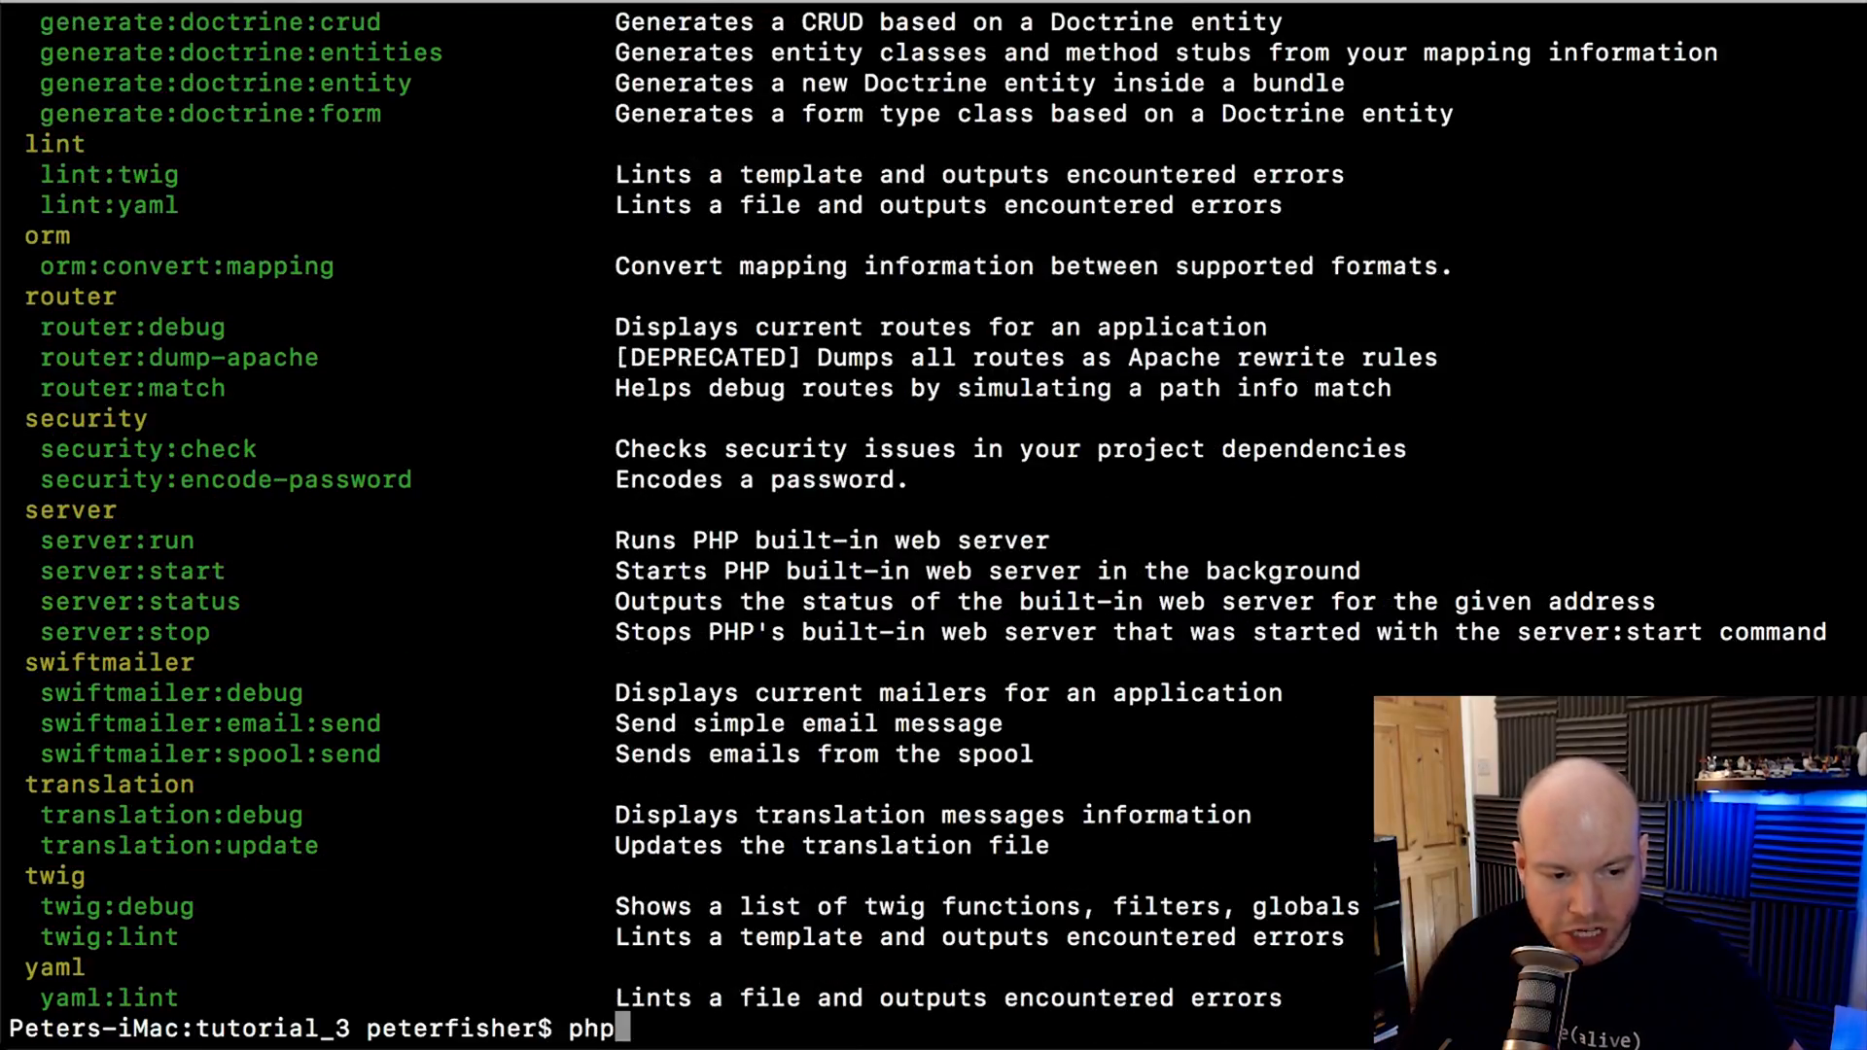
type("app/")
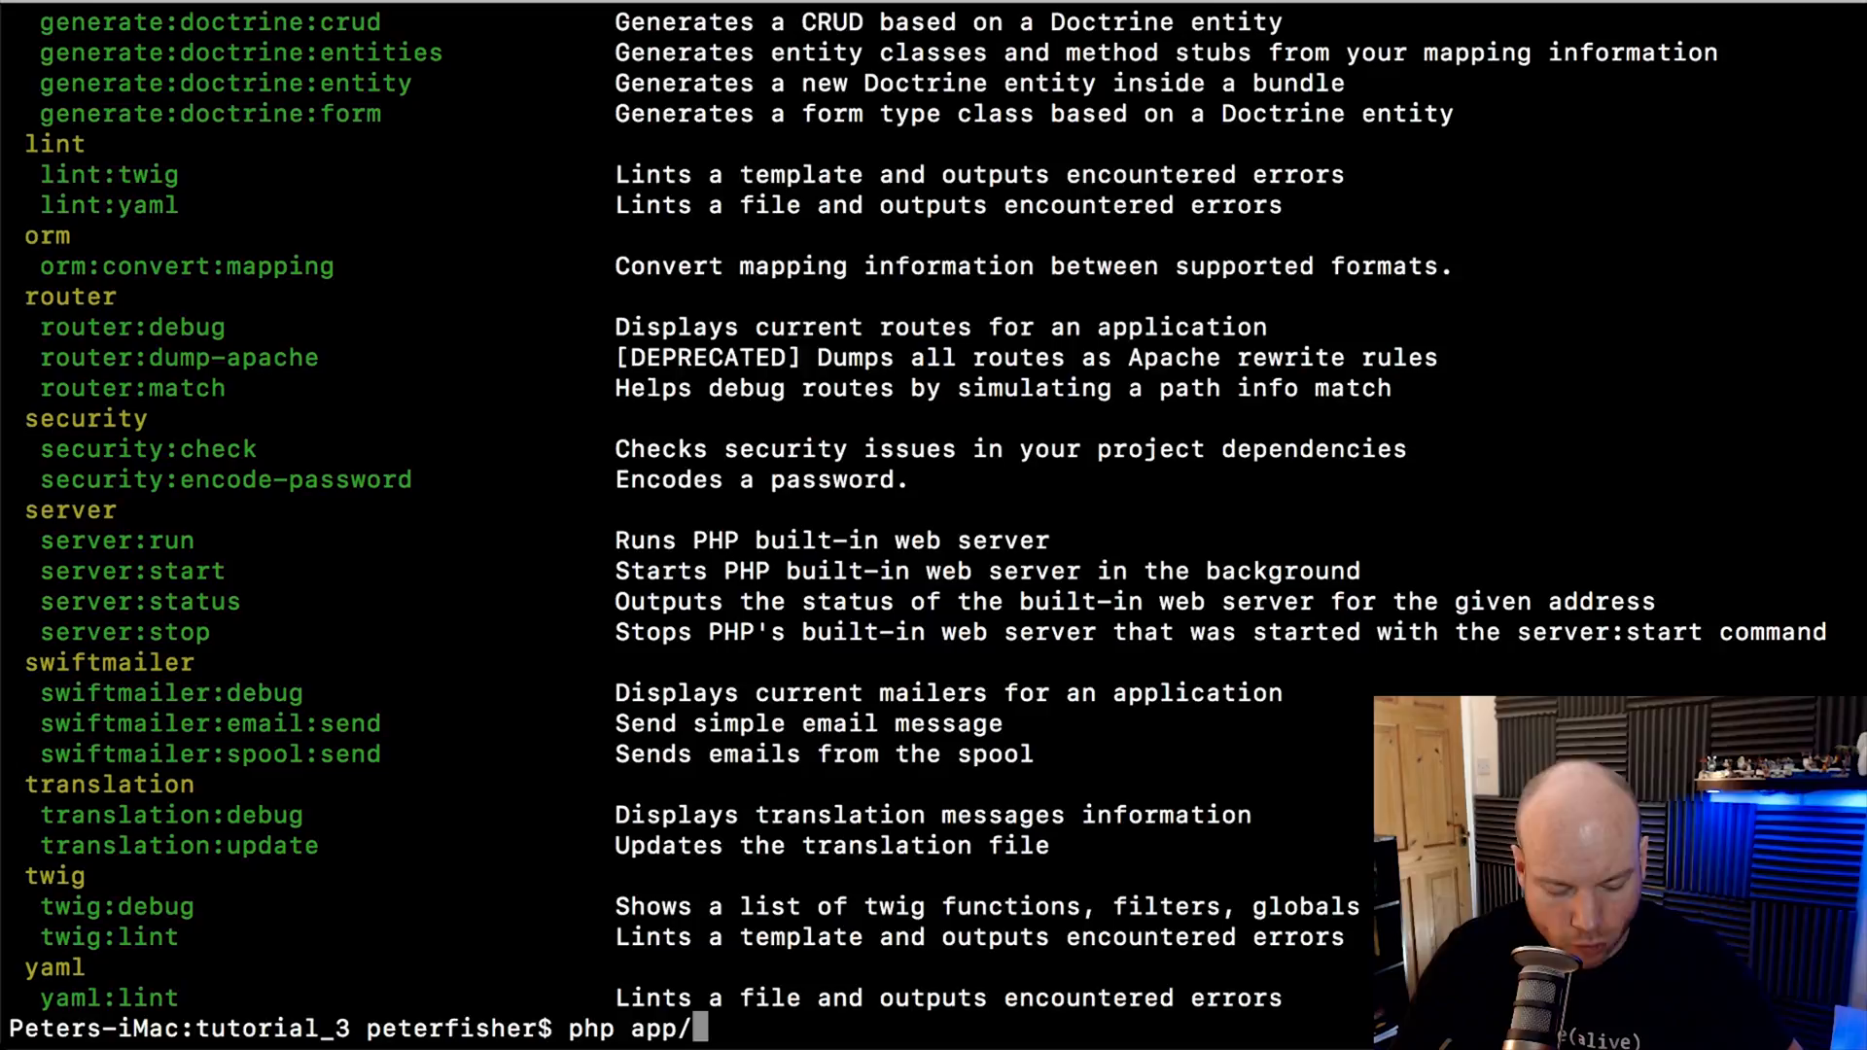
type("console")
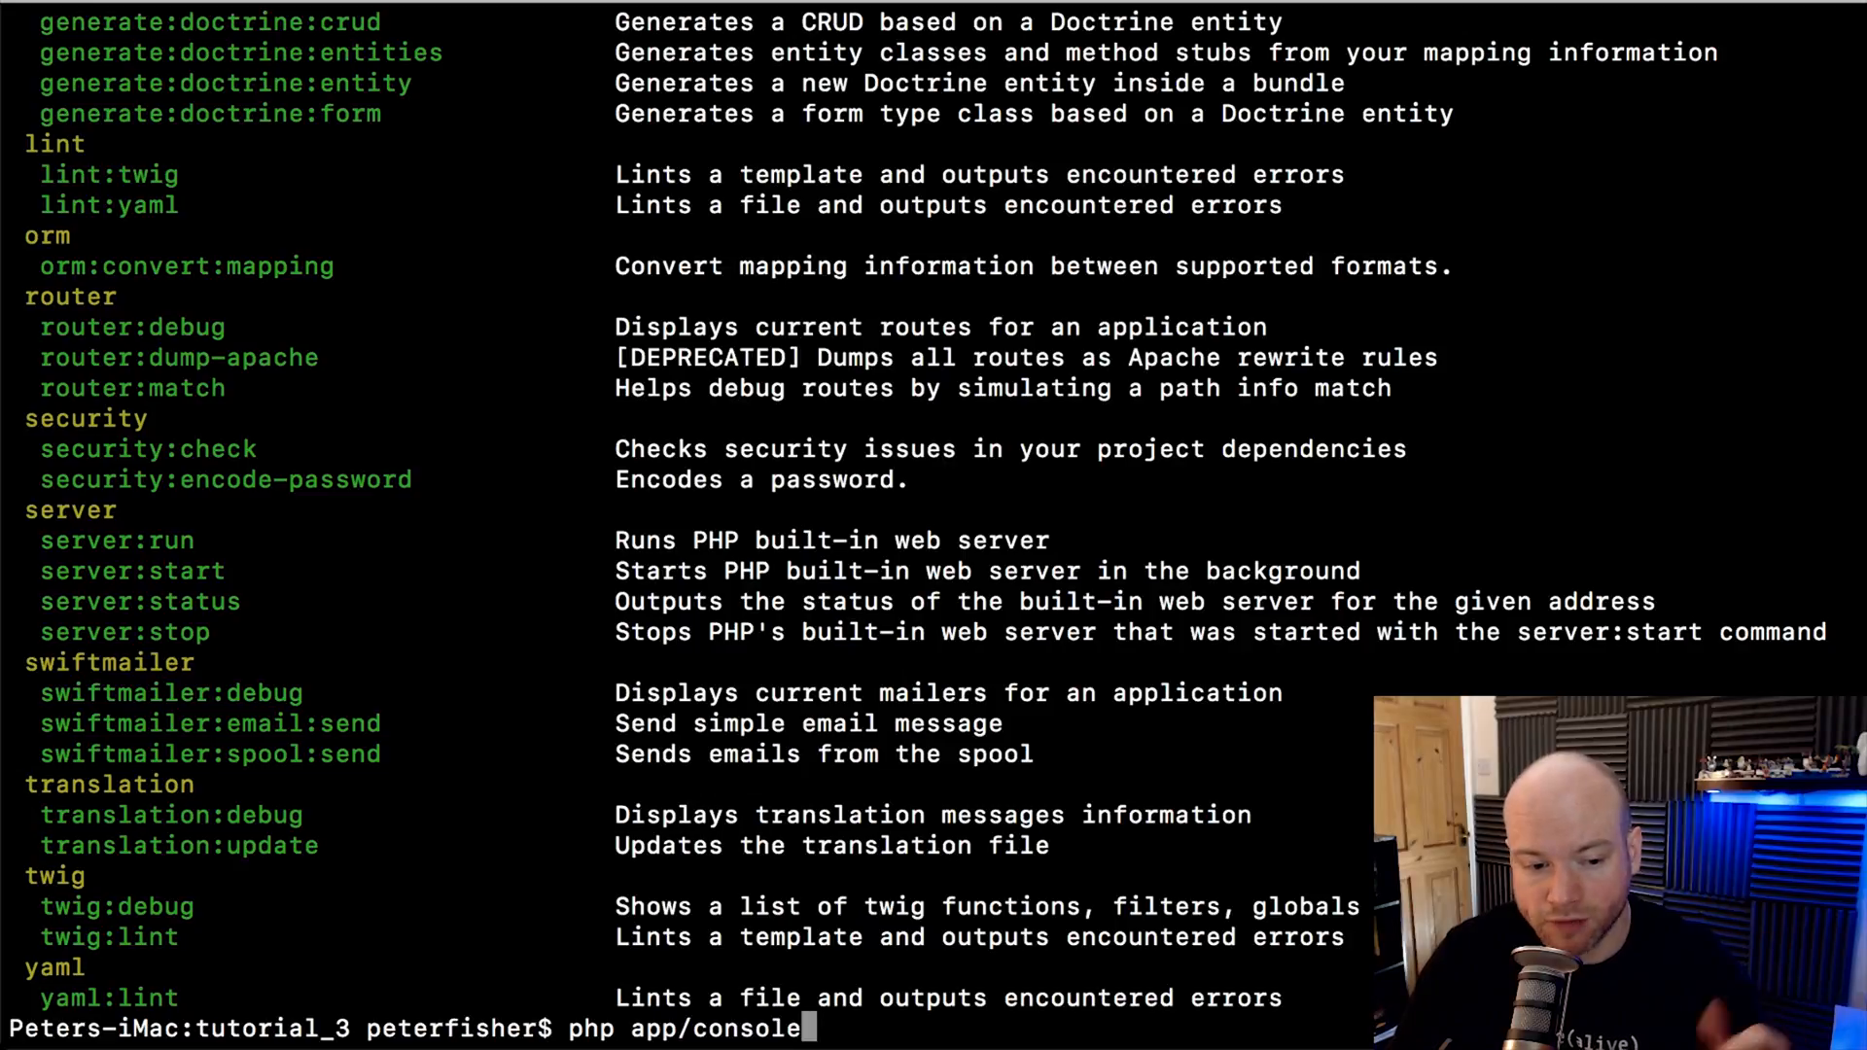
type("debug:container")
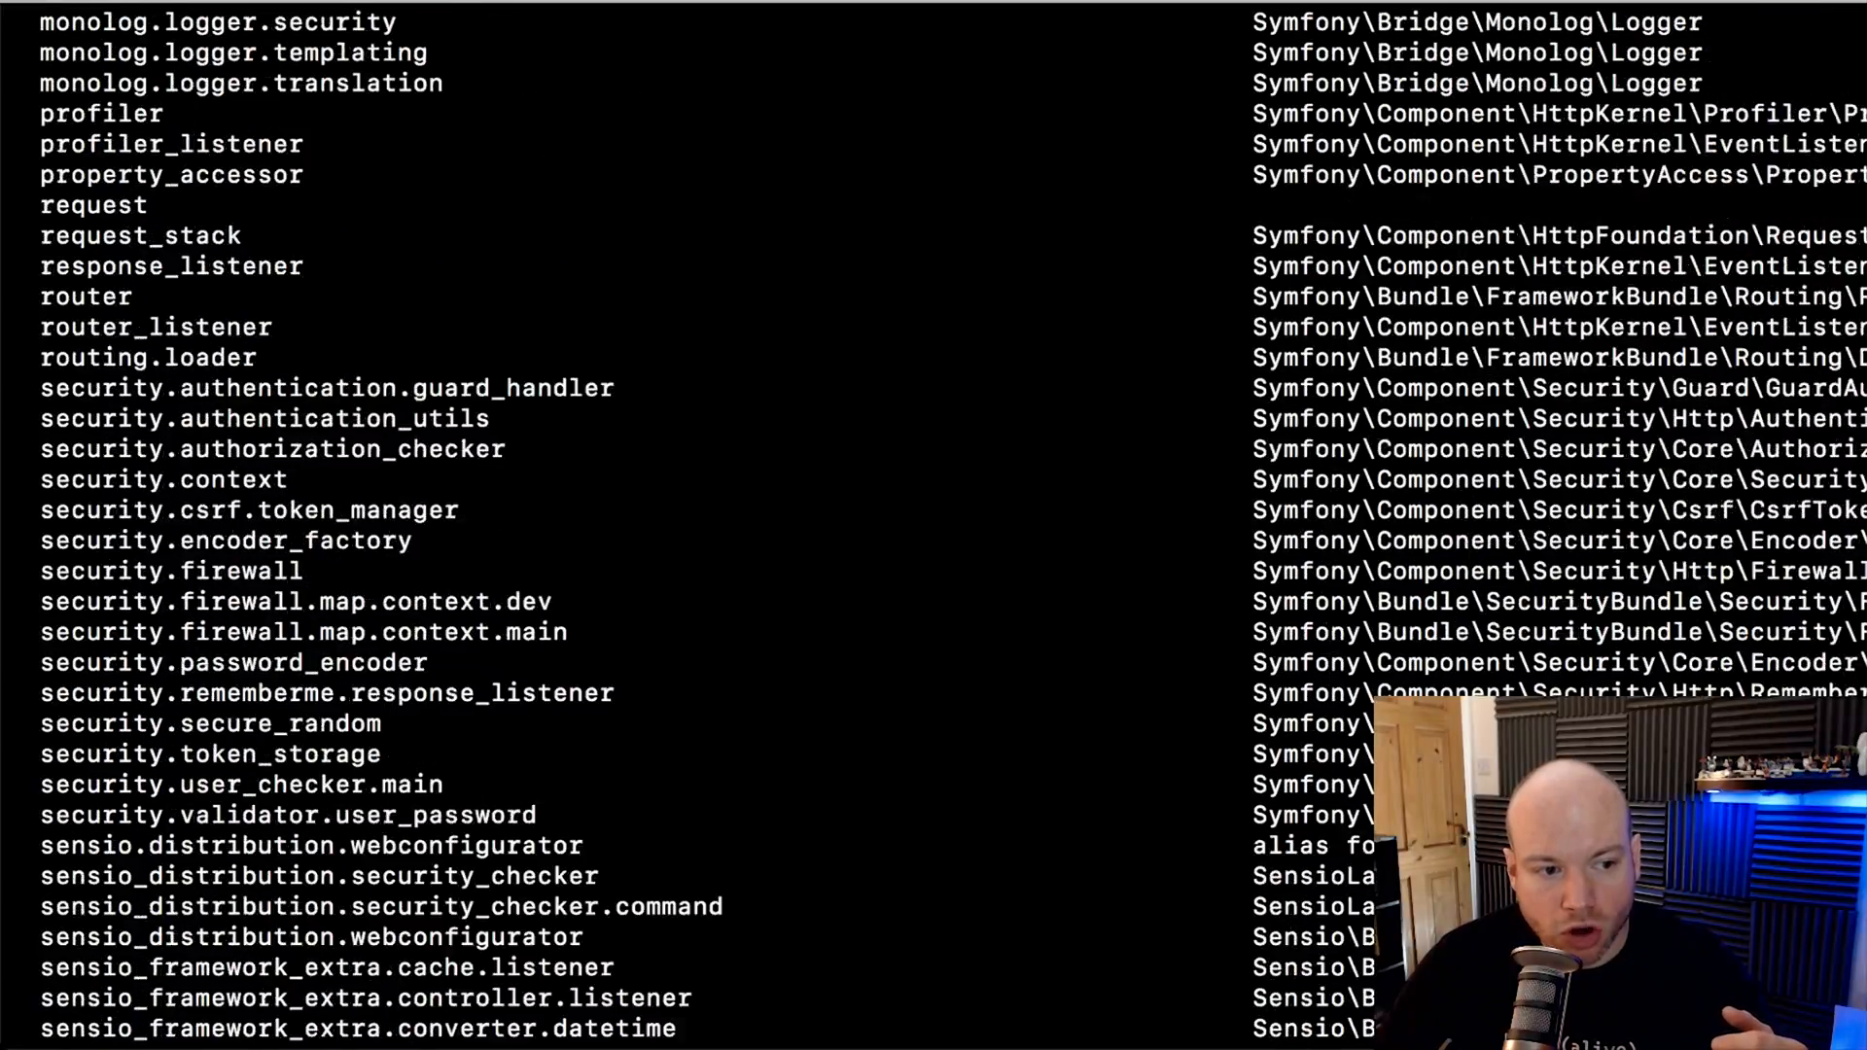
Scroll back to the top of the Service ID / Class name table
scroll("up", 3)
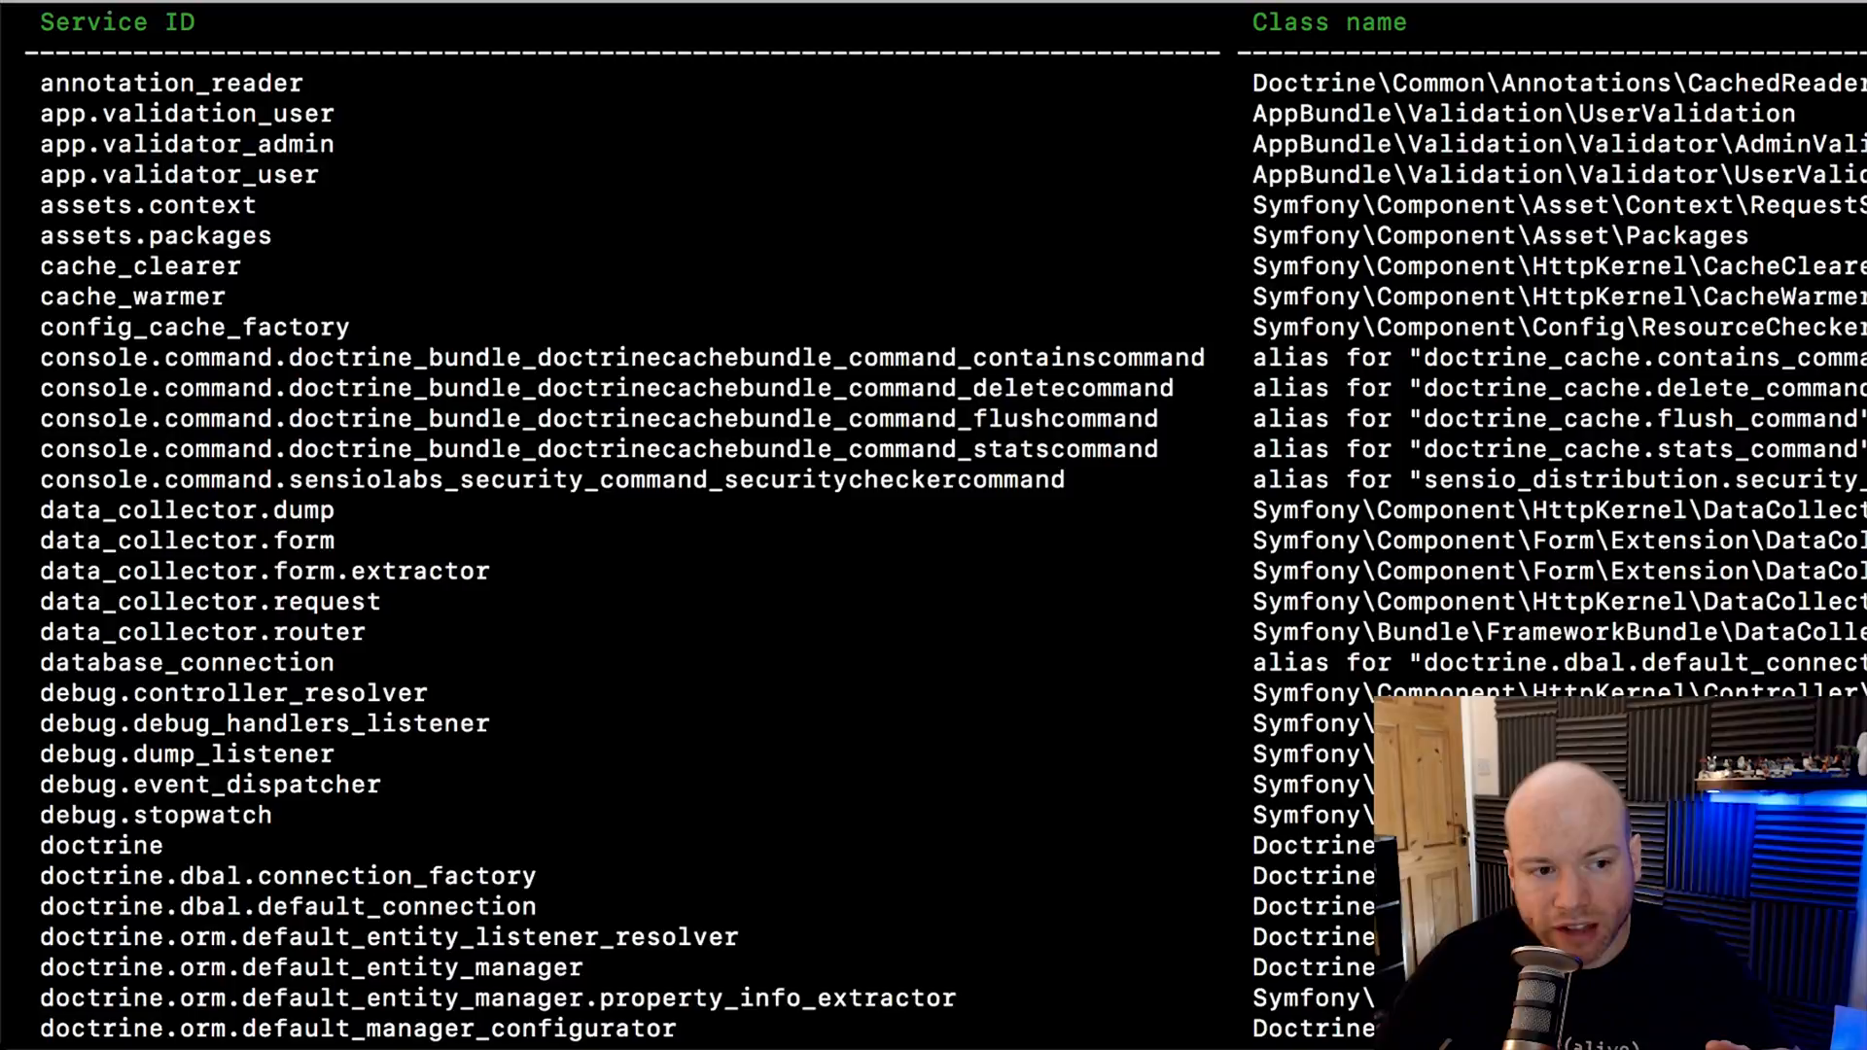
Select app.validation_user and start the php app/console debug:container lookup for it
double_click(186, 113)
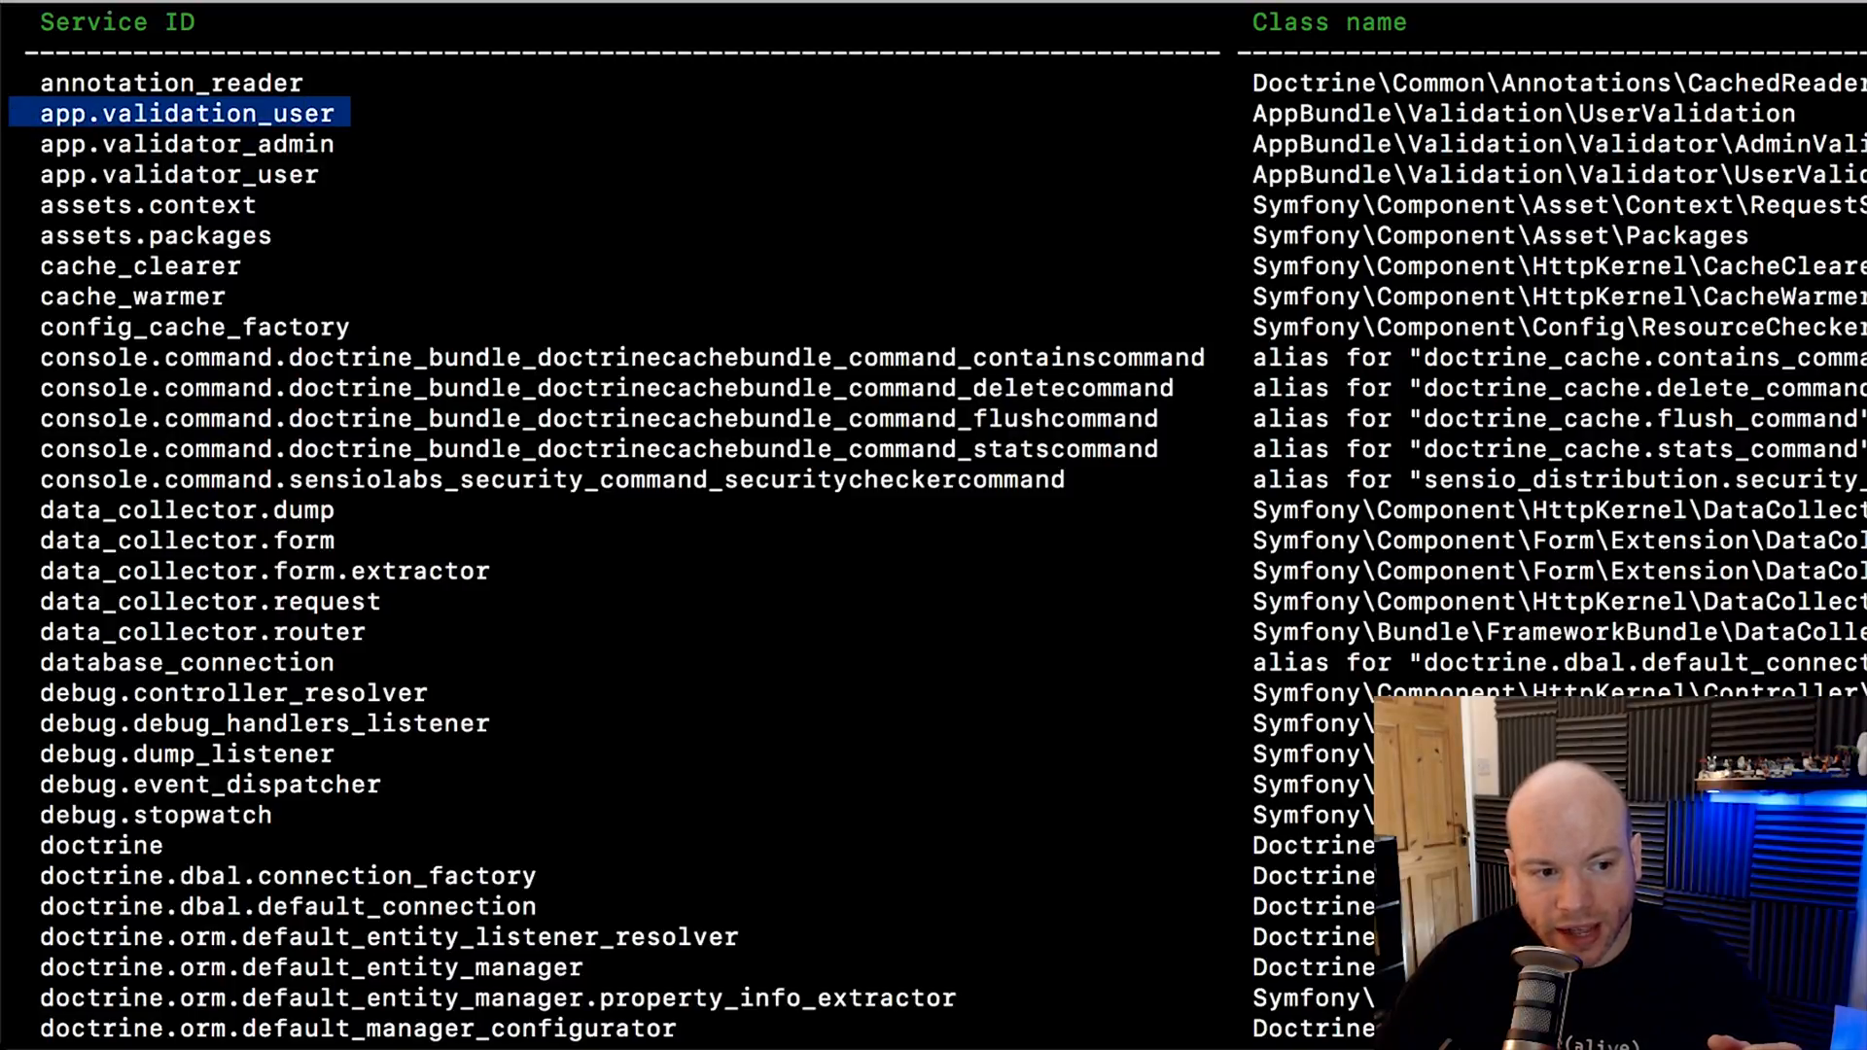
scroll("down", 3)
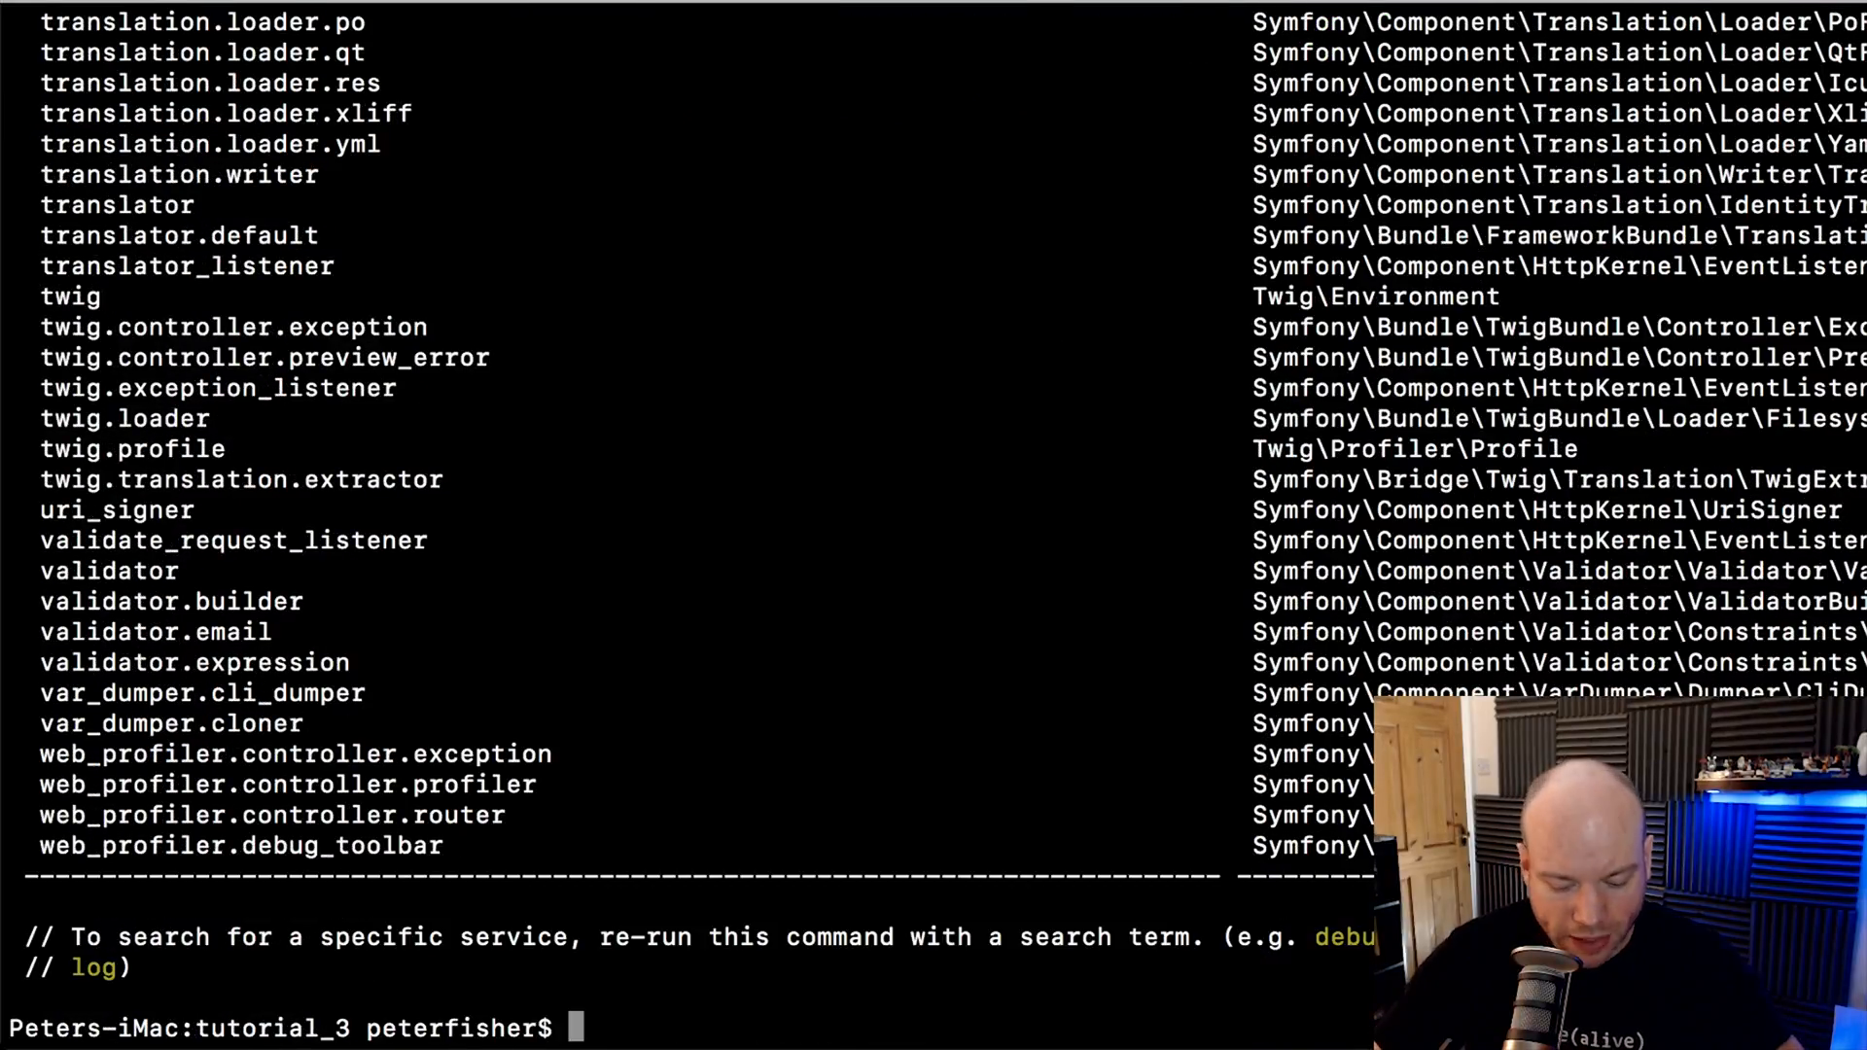
type("php app/console  debug:container    app.validation_user")
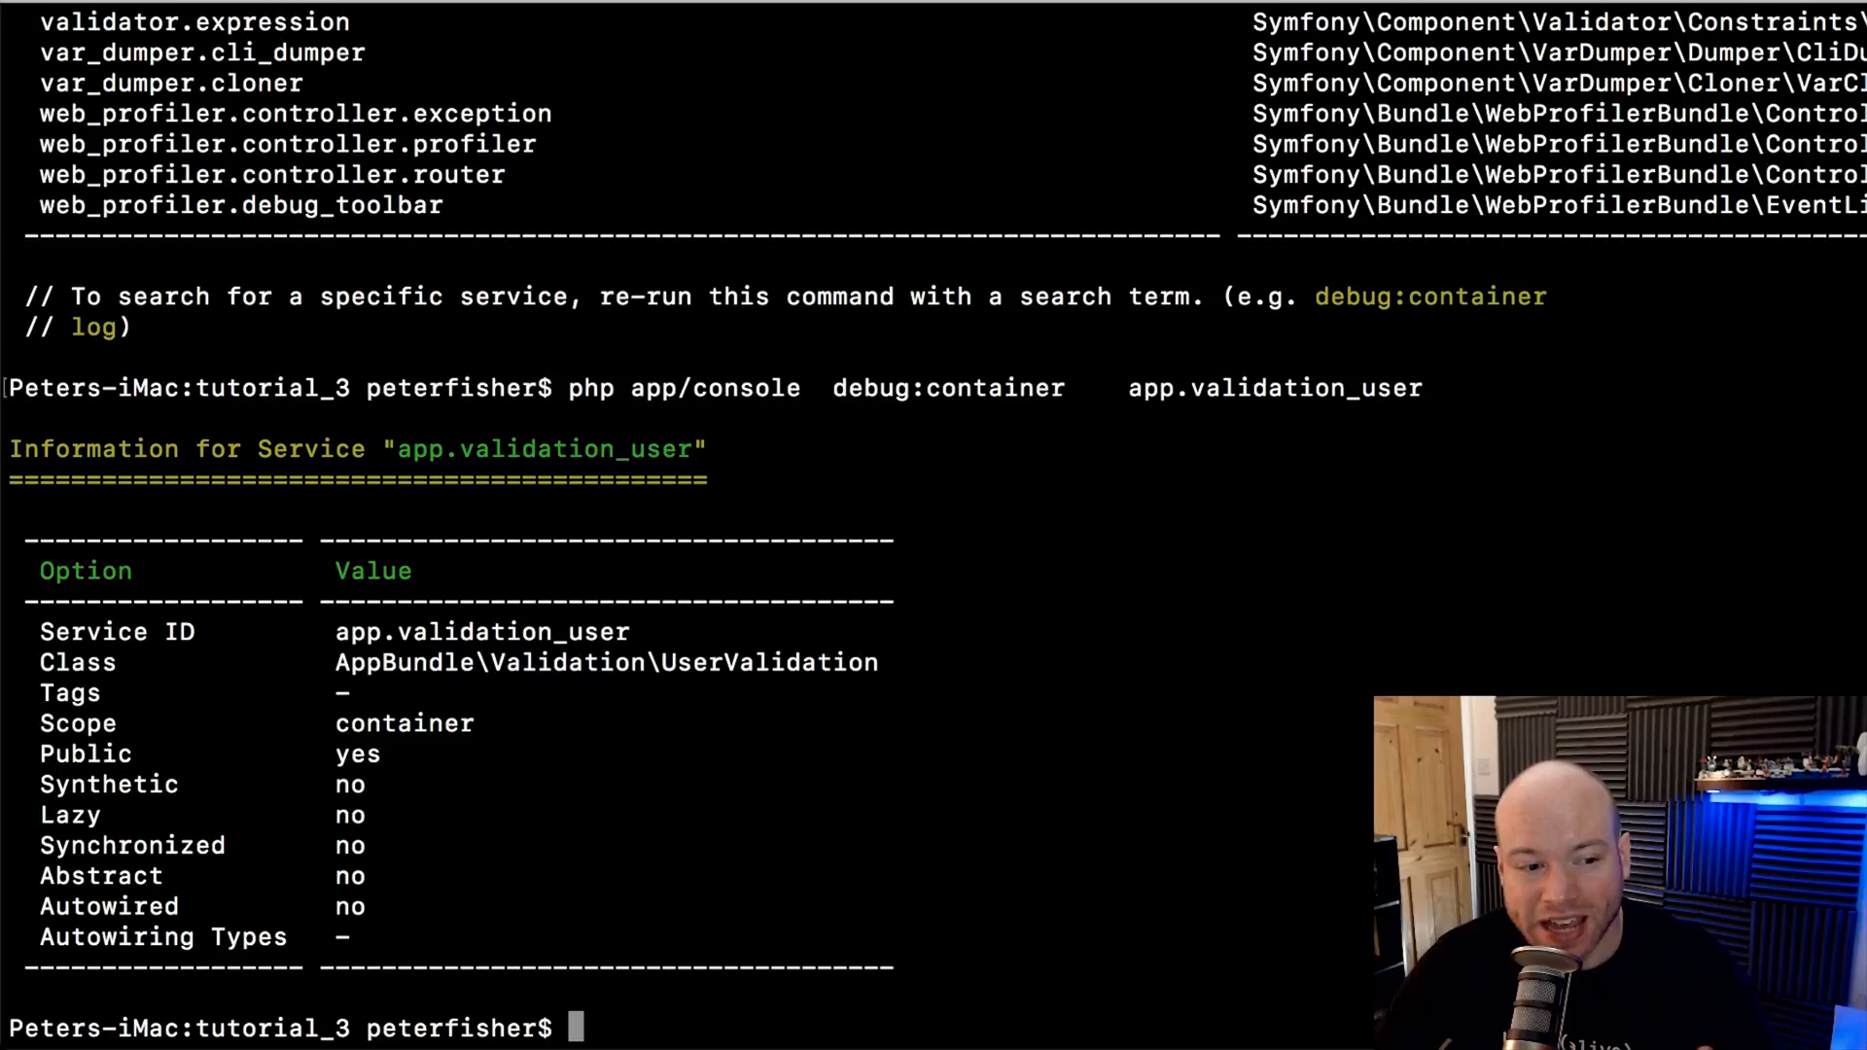
double_click(511, 630)
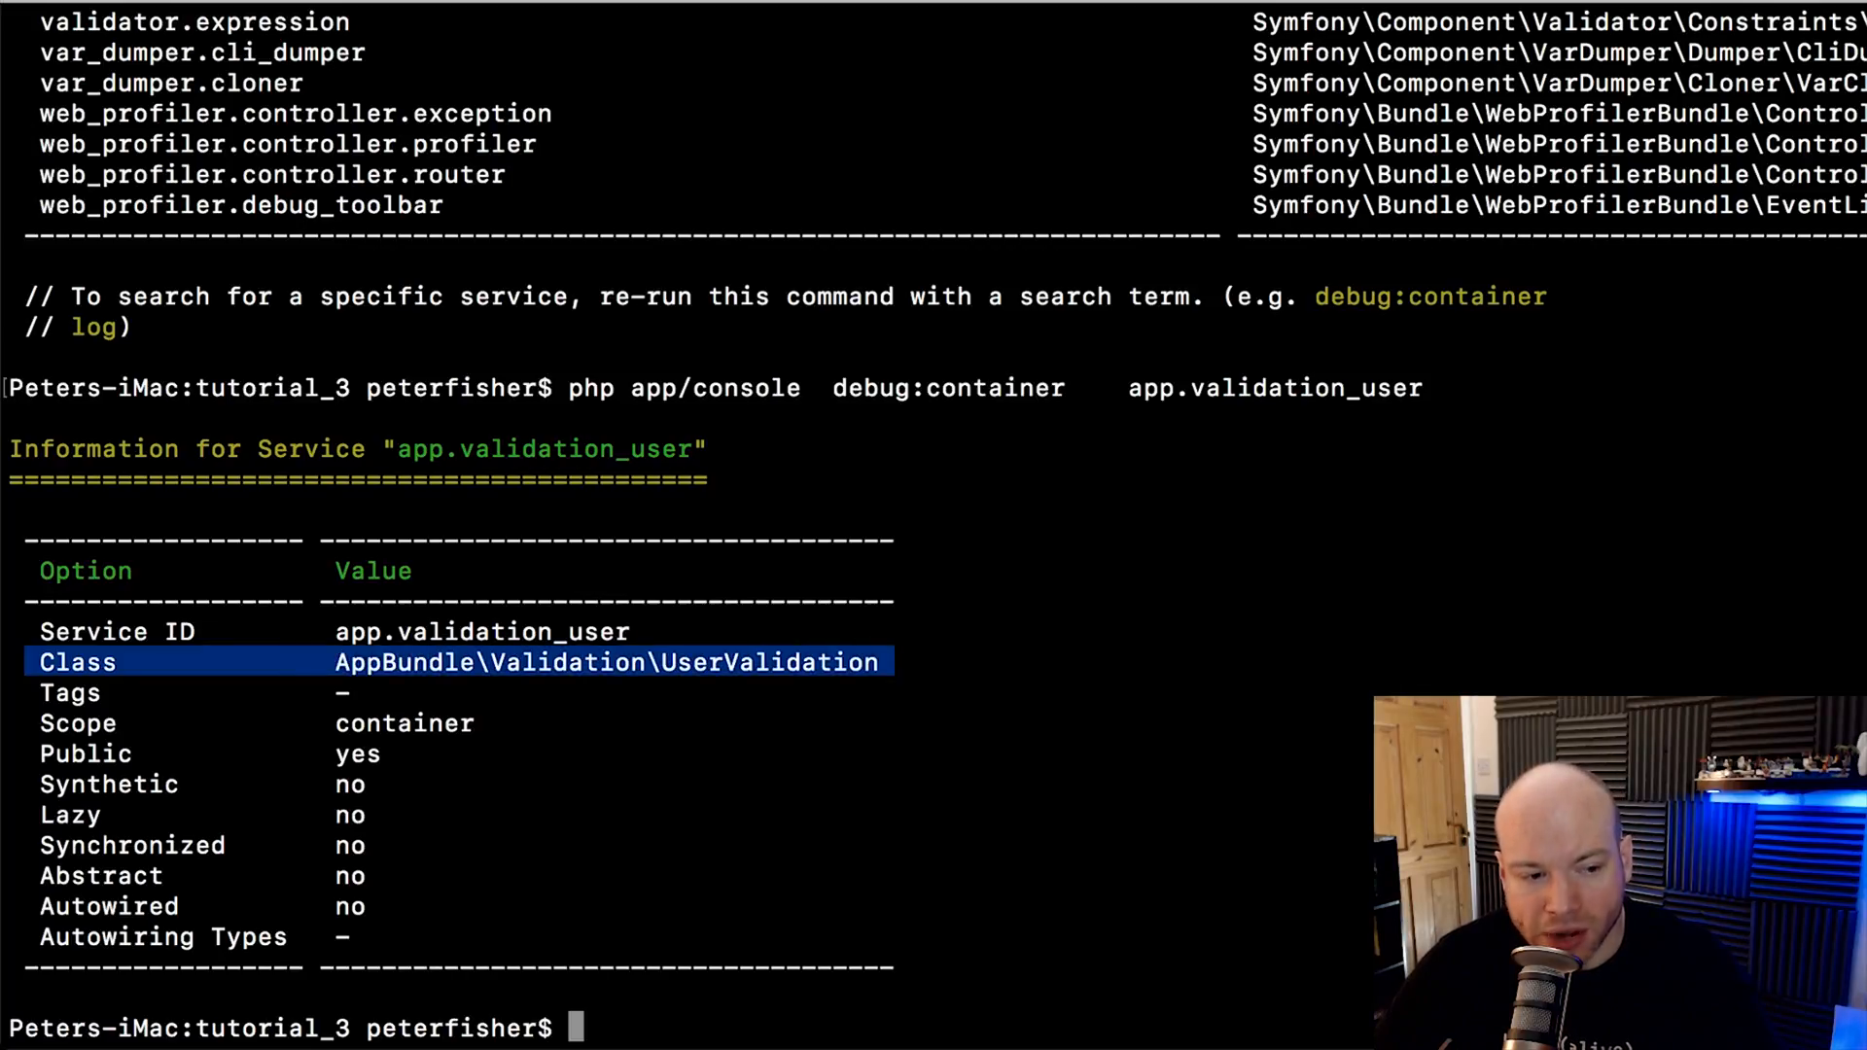
key("Down")
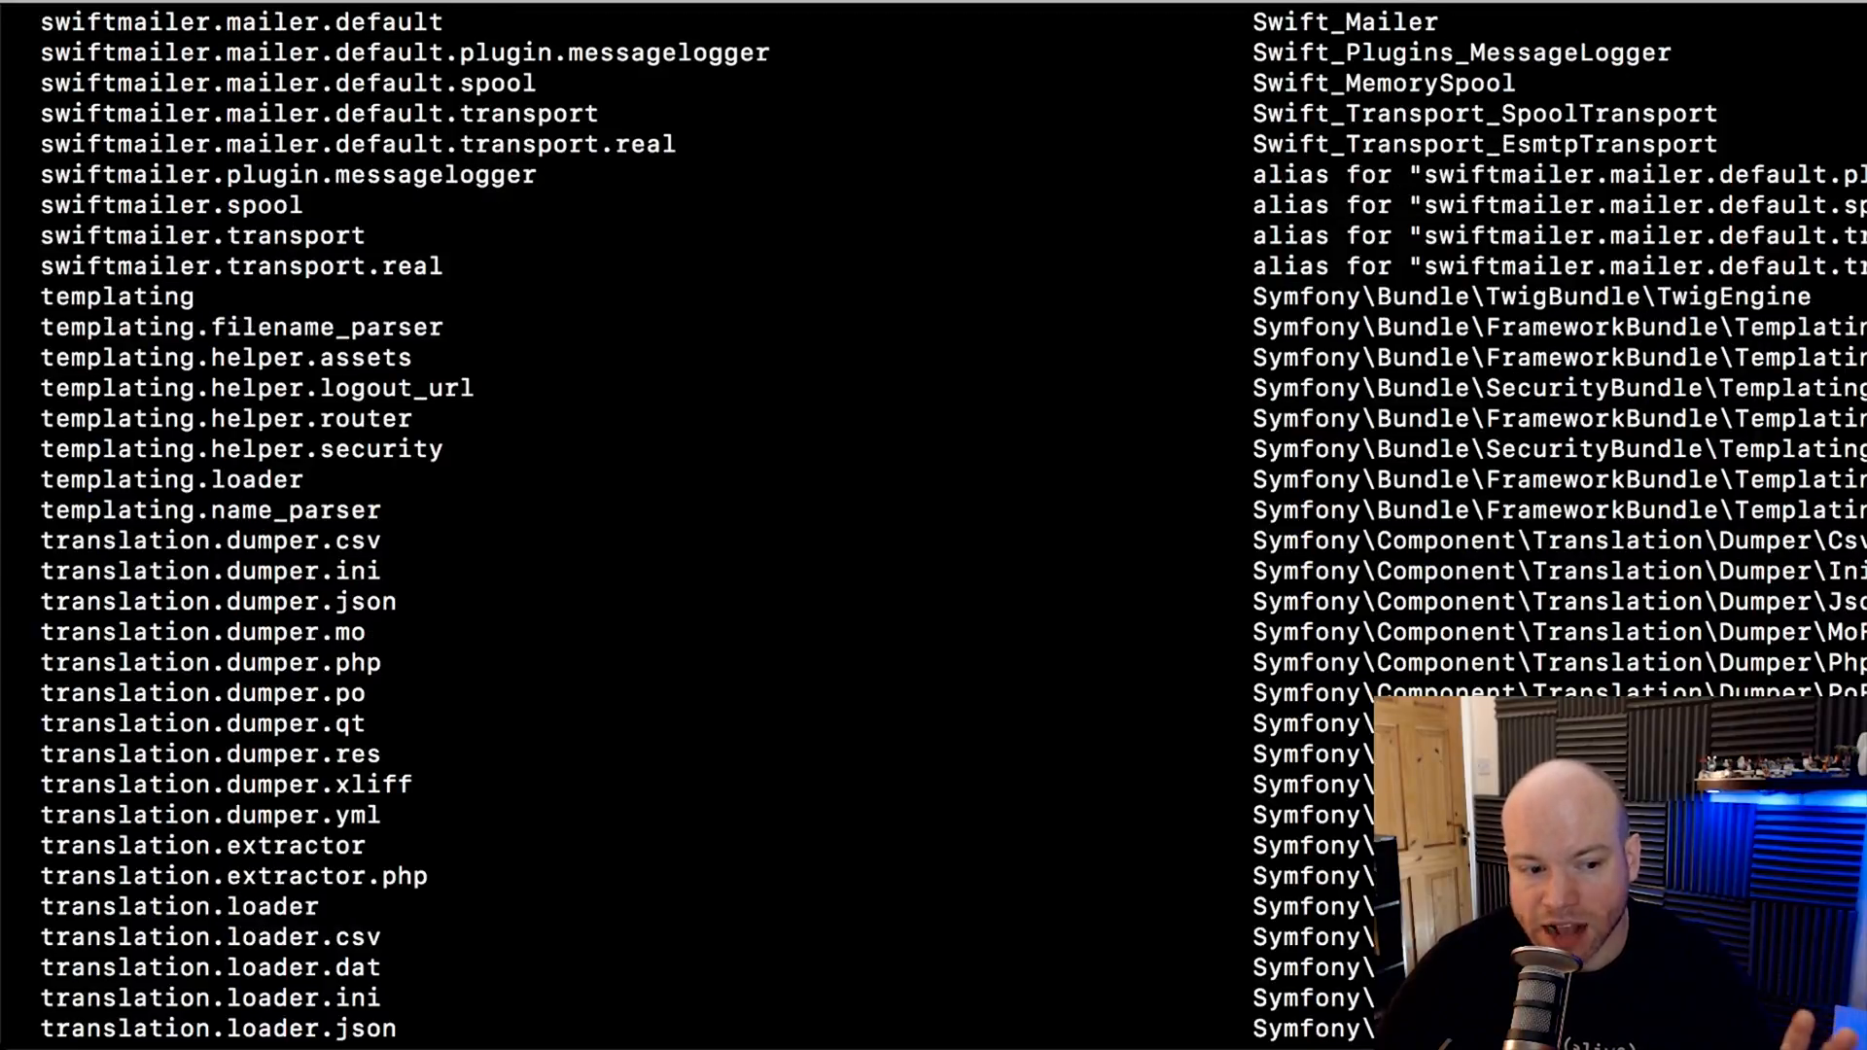
scroll("down", 3)
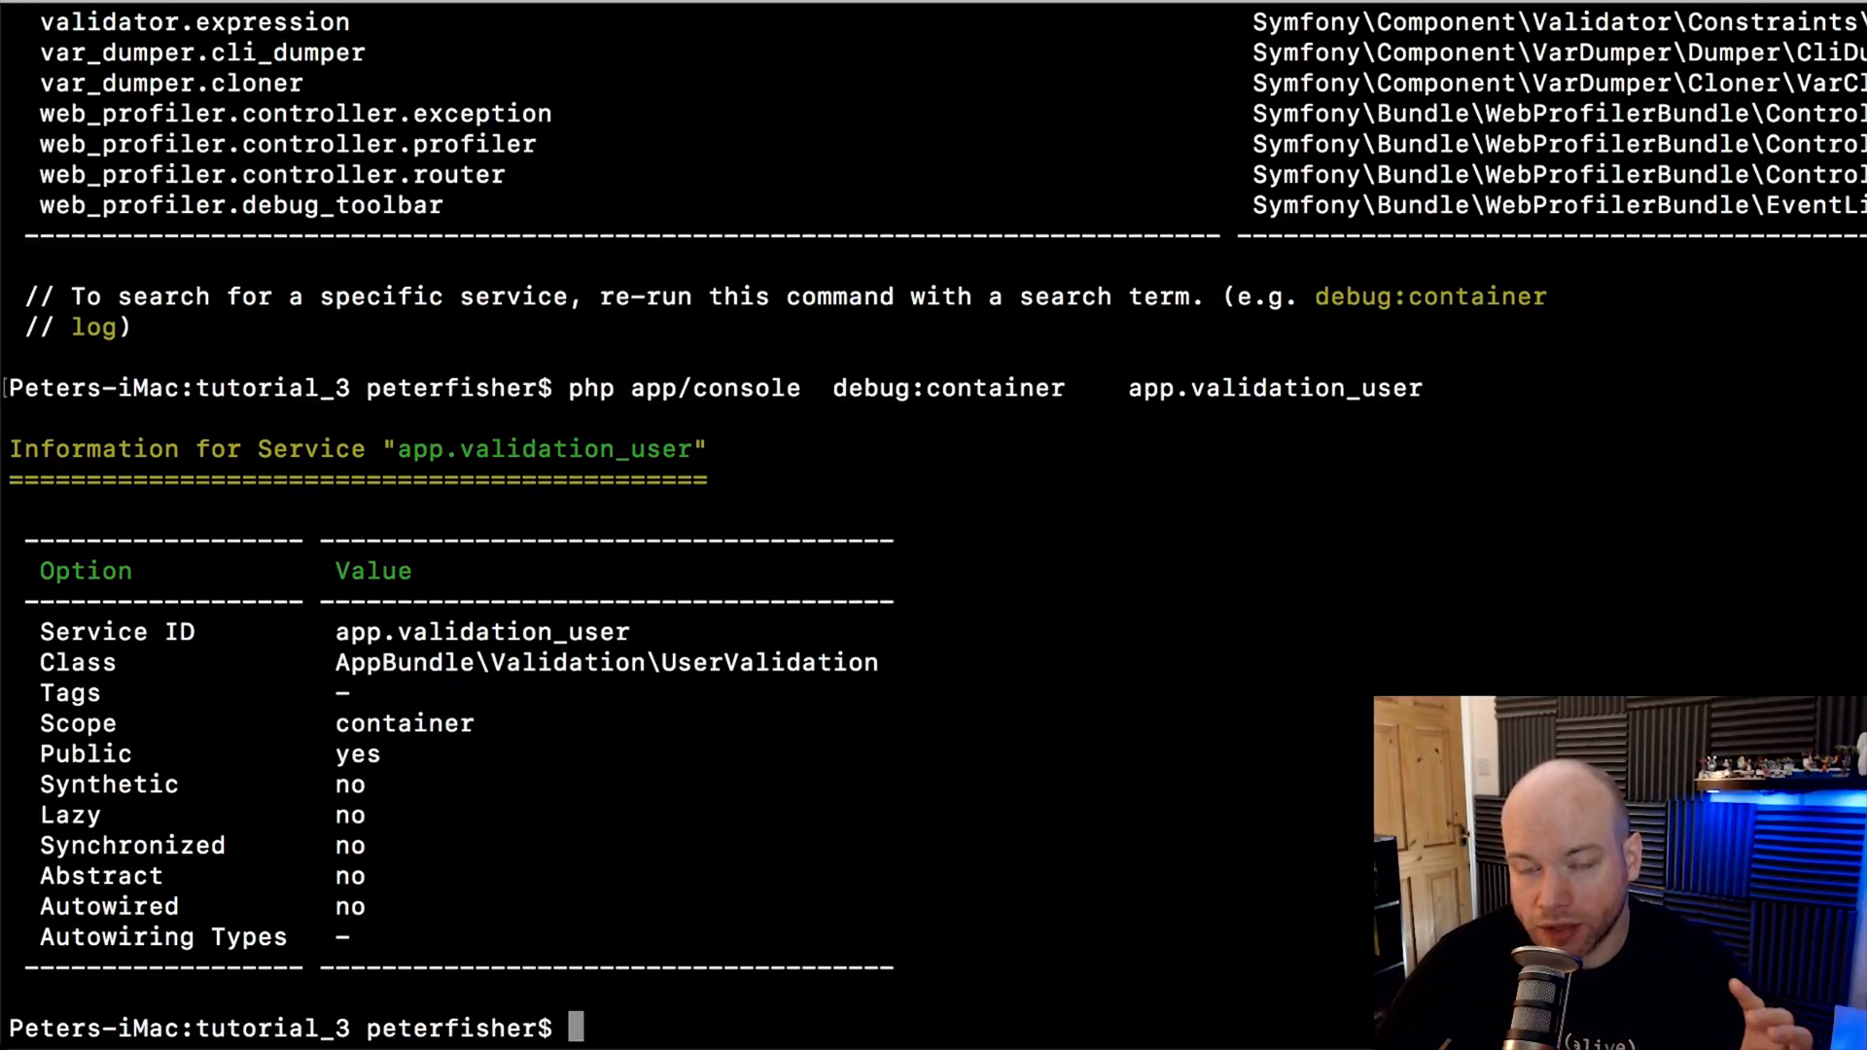
Show app.validation_user details, then choose app.validator_user from the matching-services prompt
type("php app/console debug:container app.validation_user")
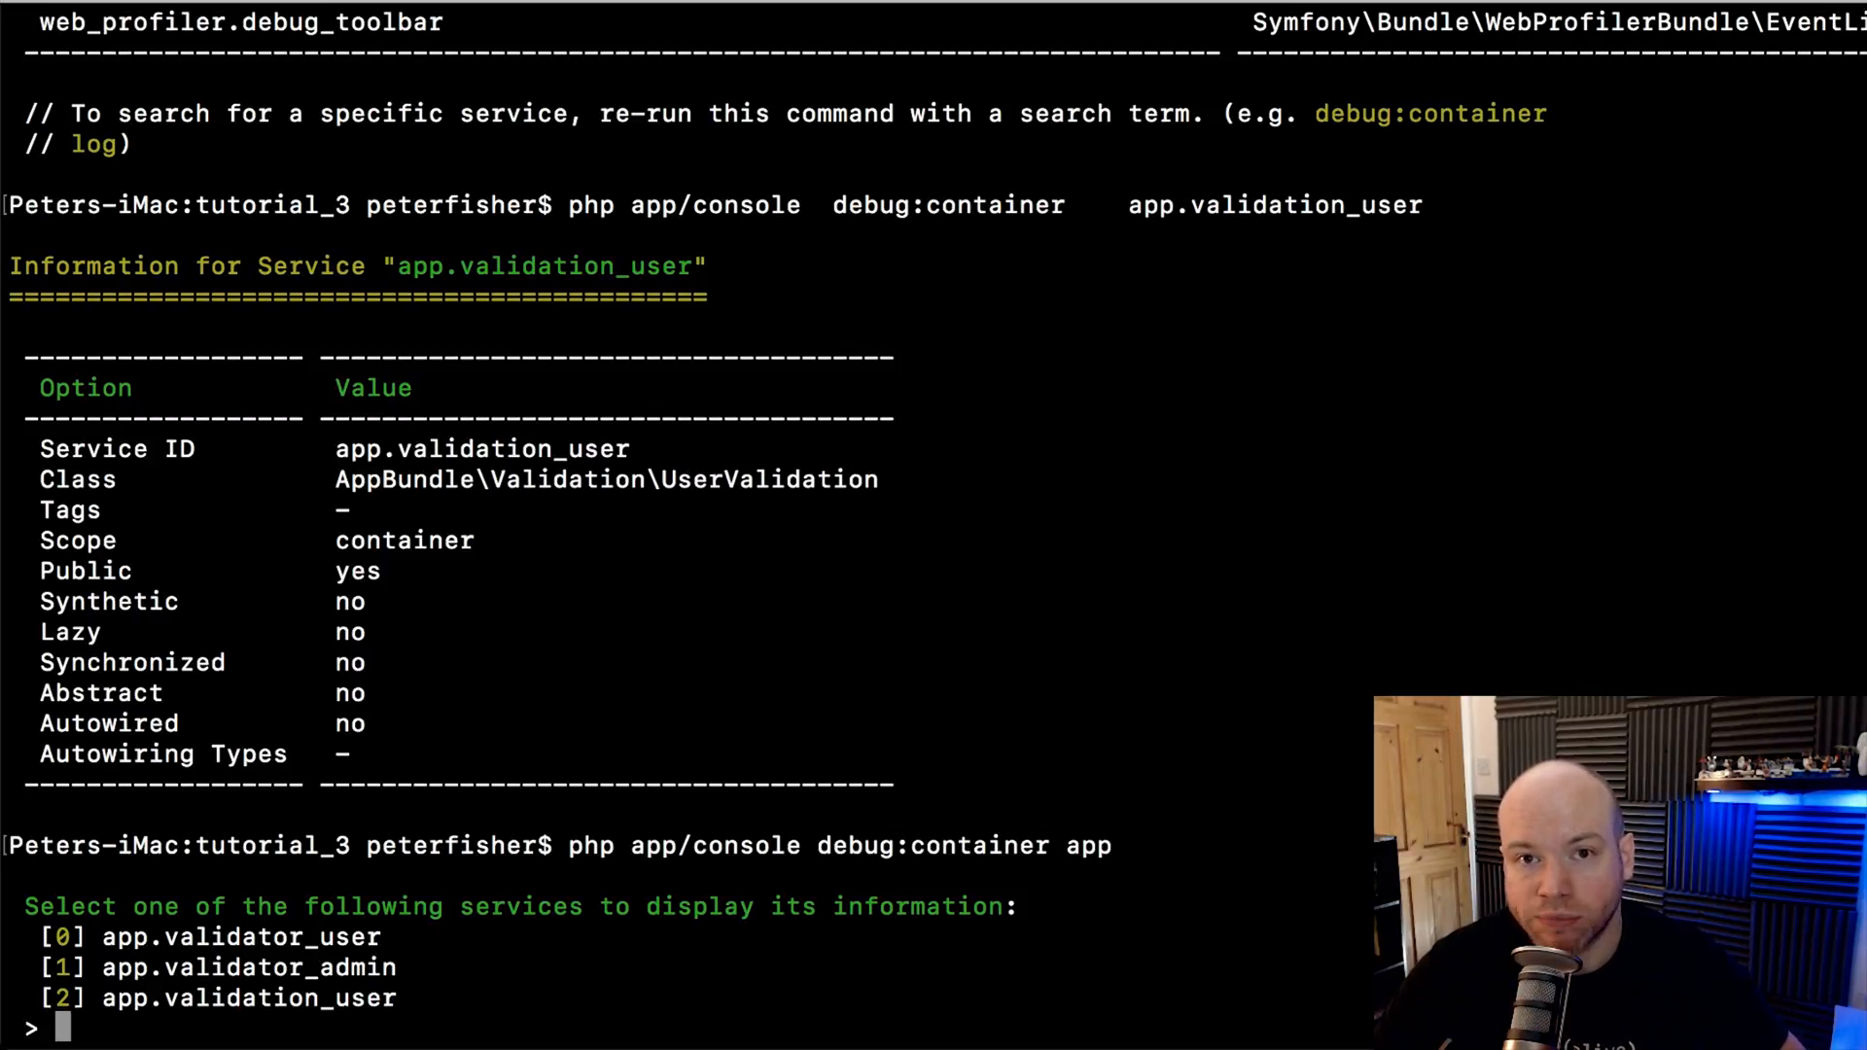
type("app.validator_user")
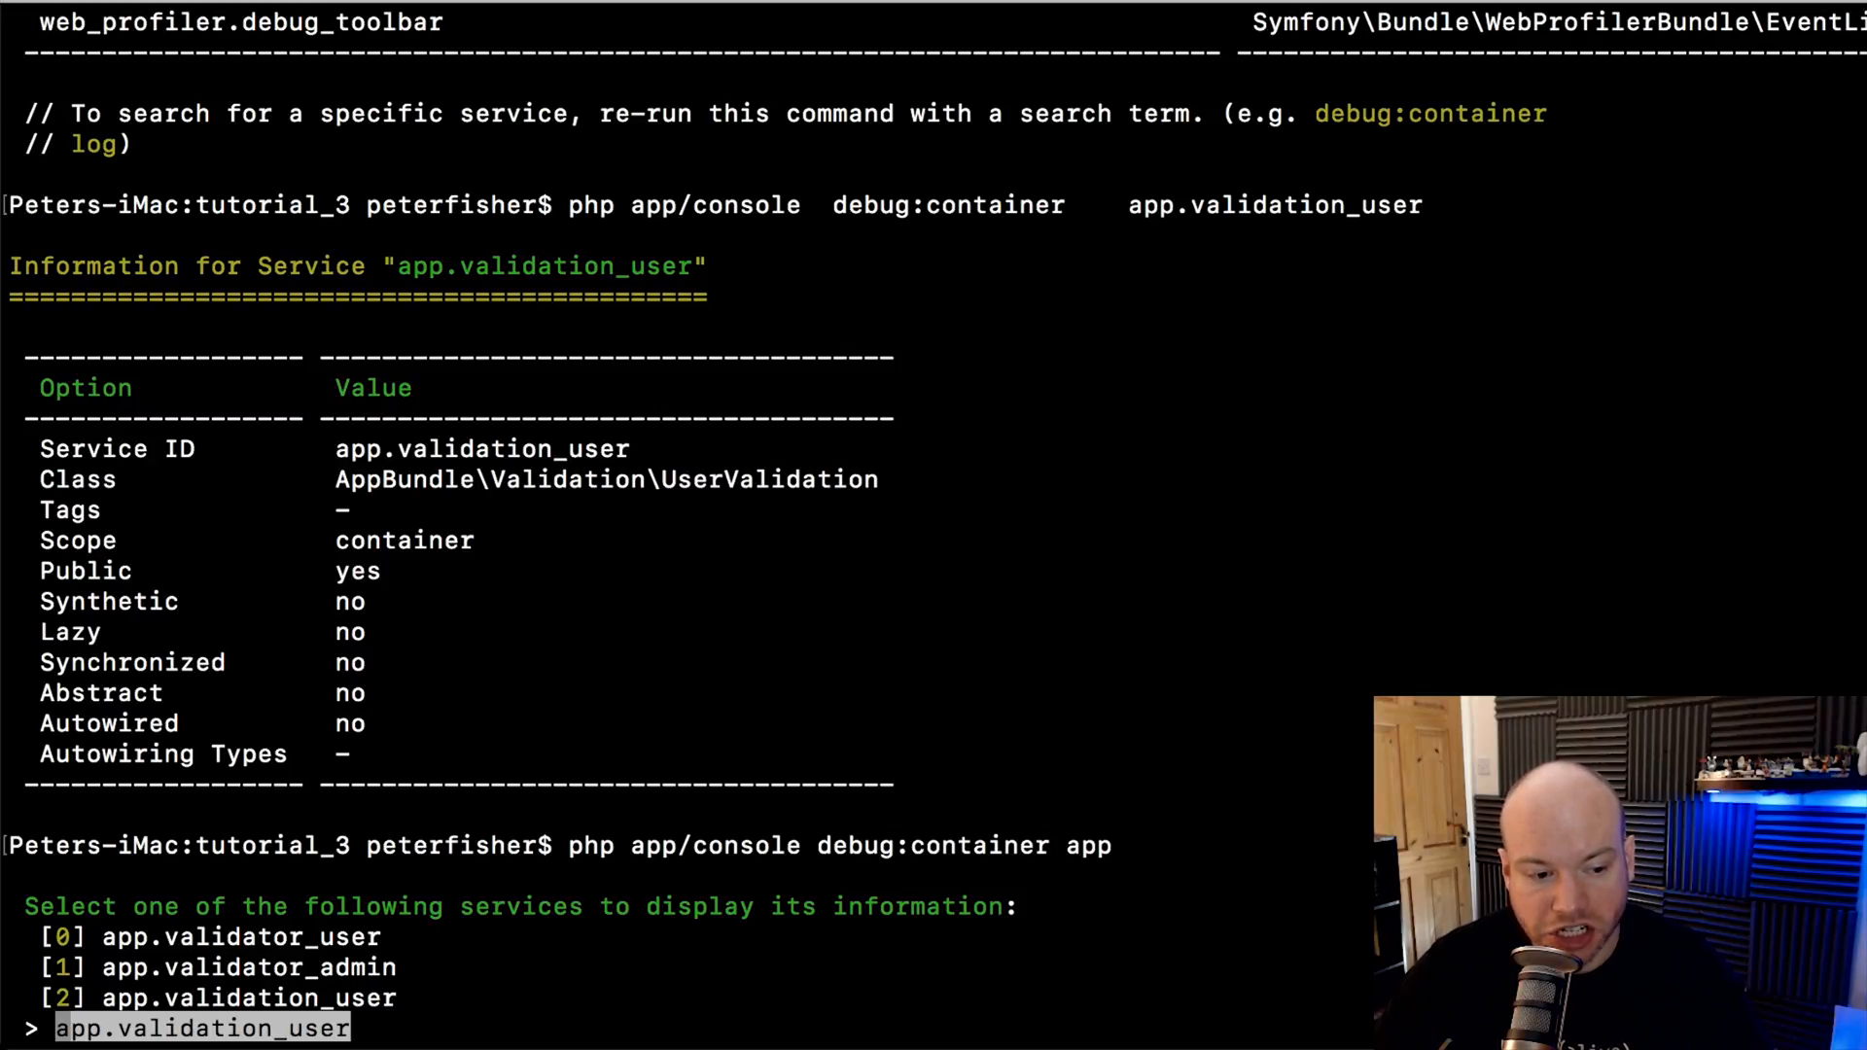
type("app.validator_user")
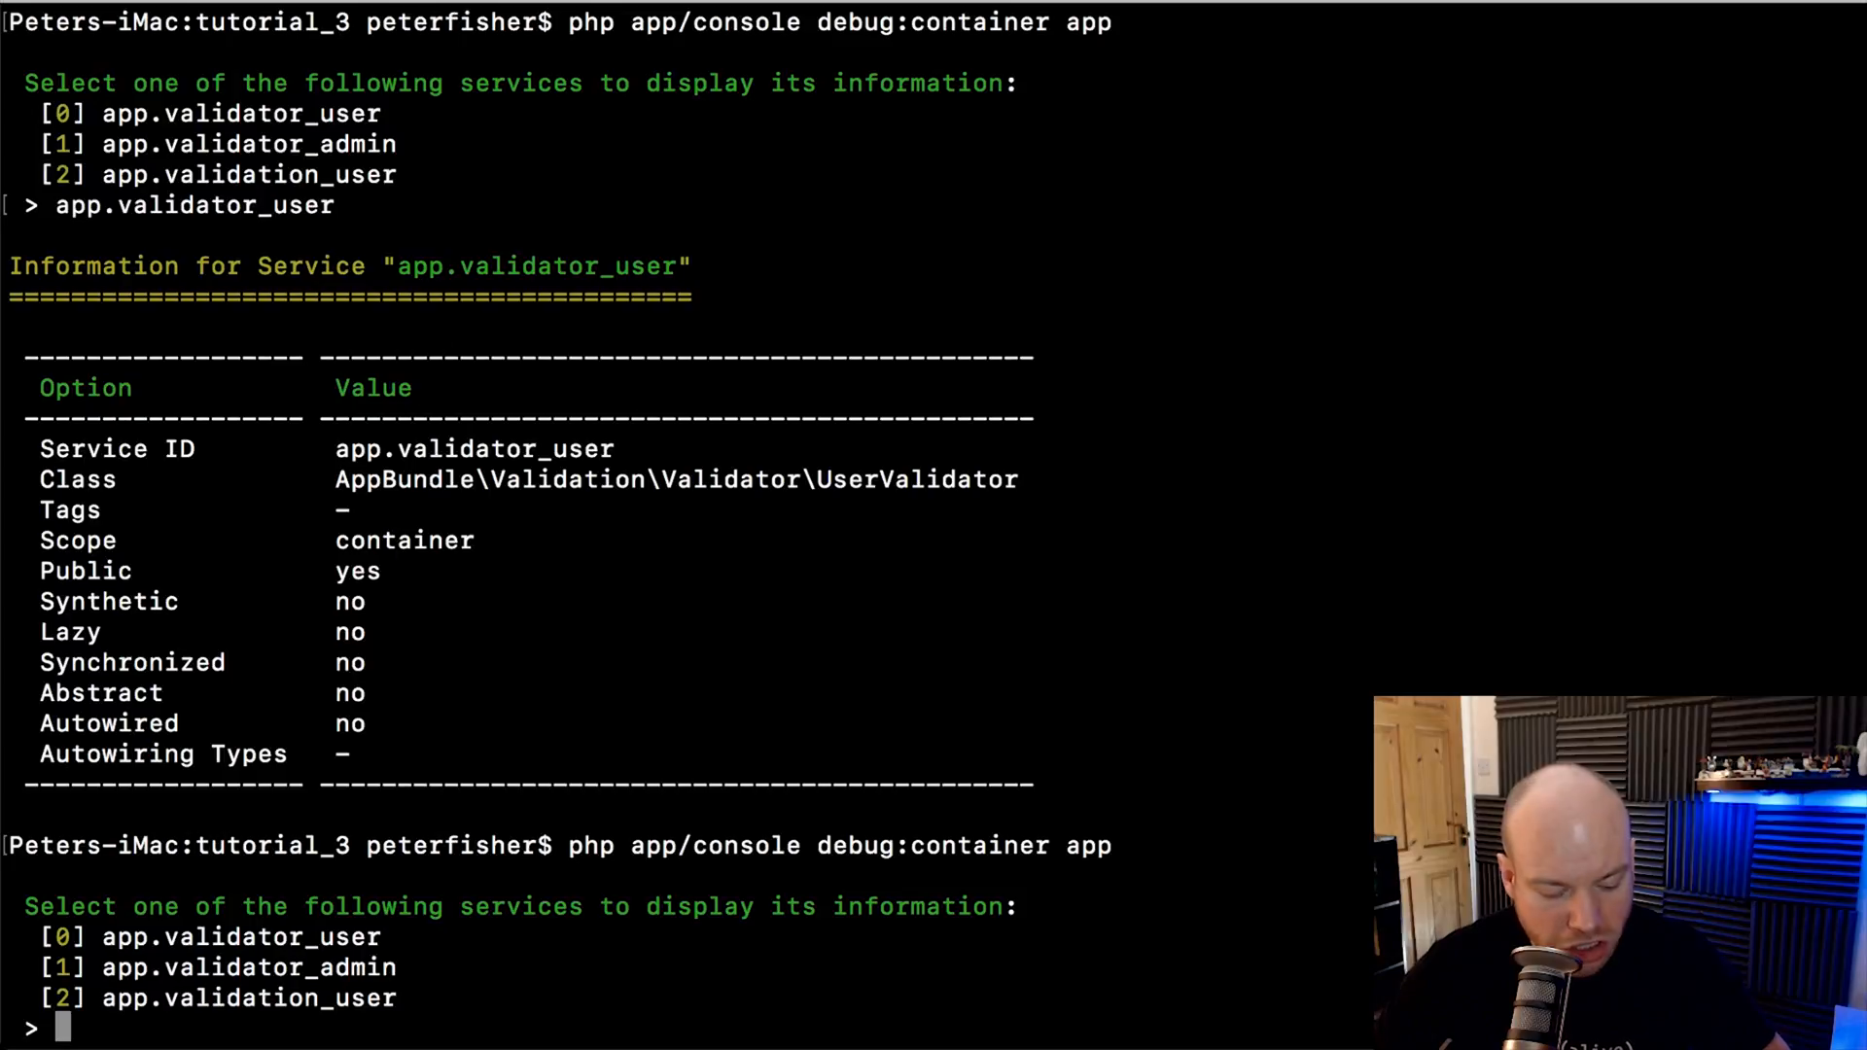
Choose entry 1 to show app.validator_admin details, then look up app.validator_user again
type("1")
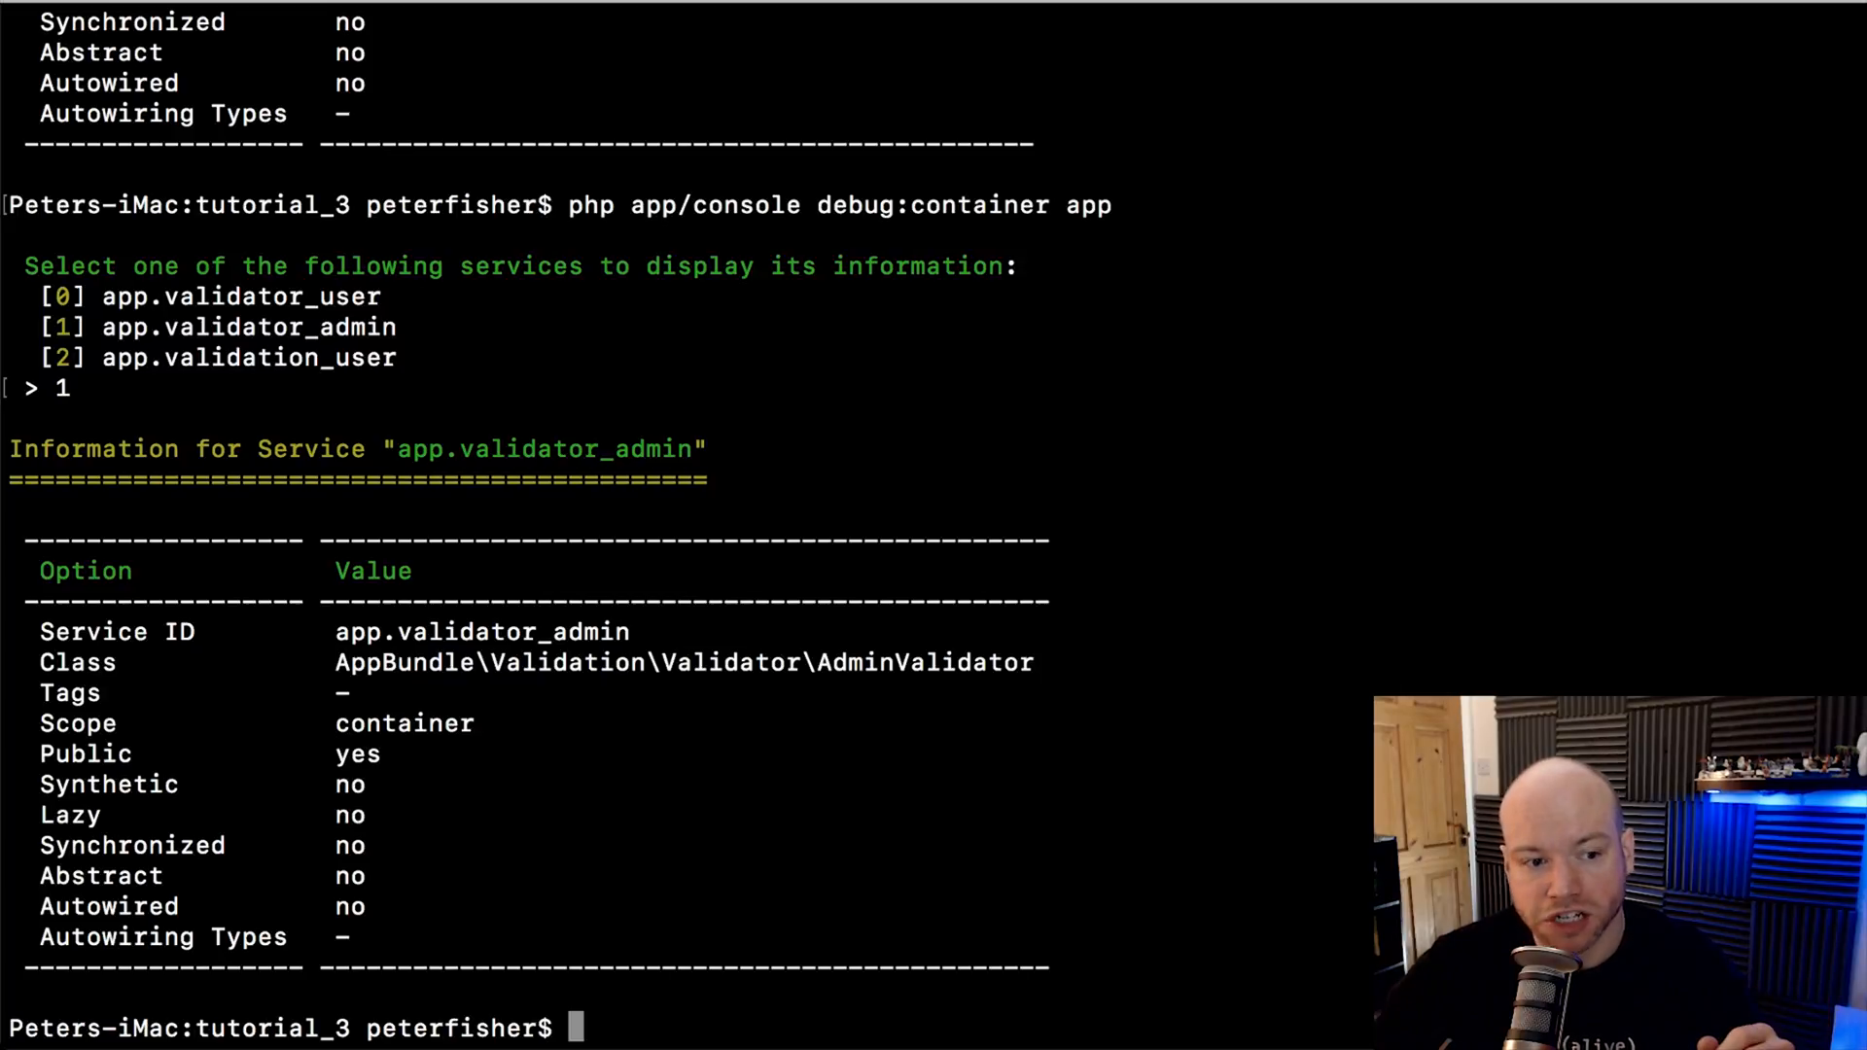
type("app.validator_user")
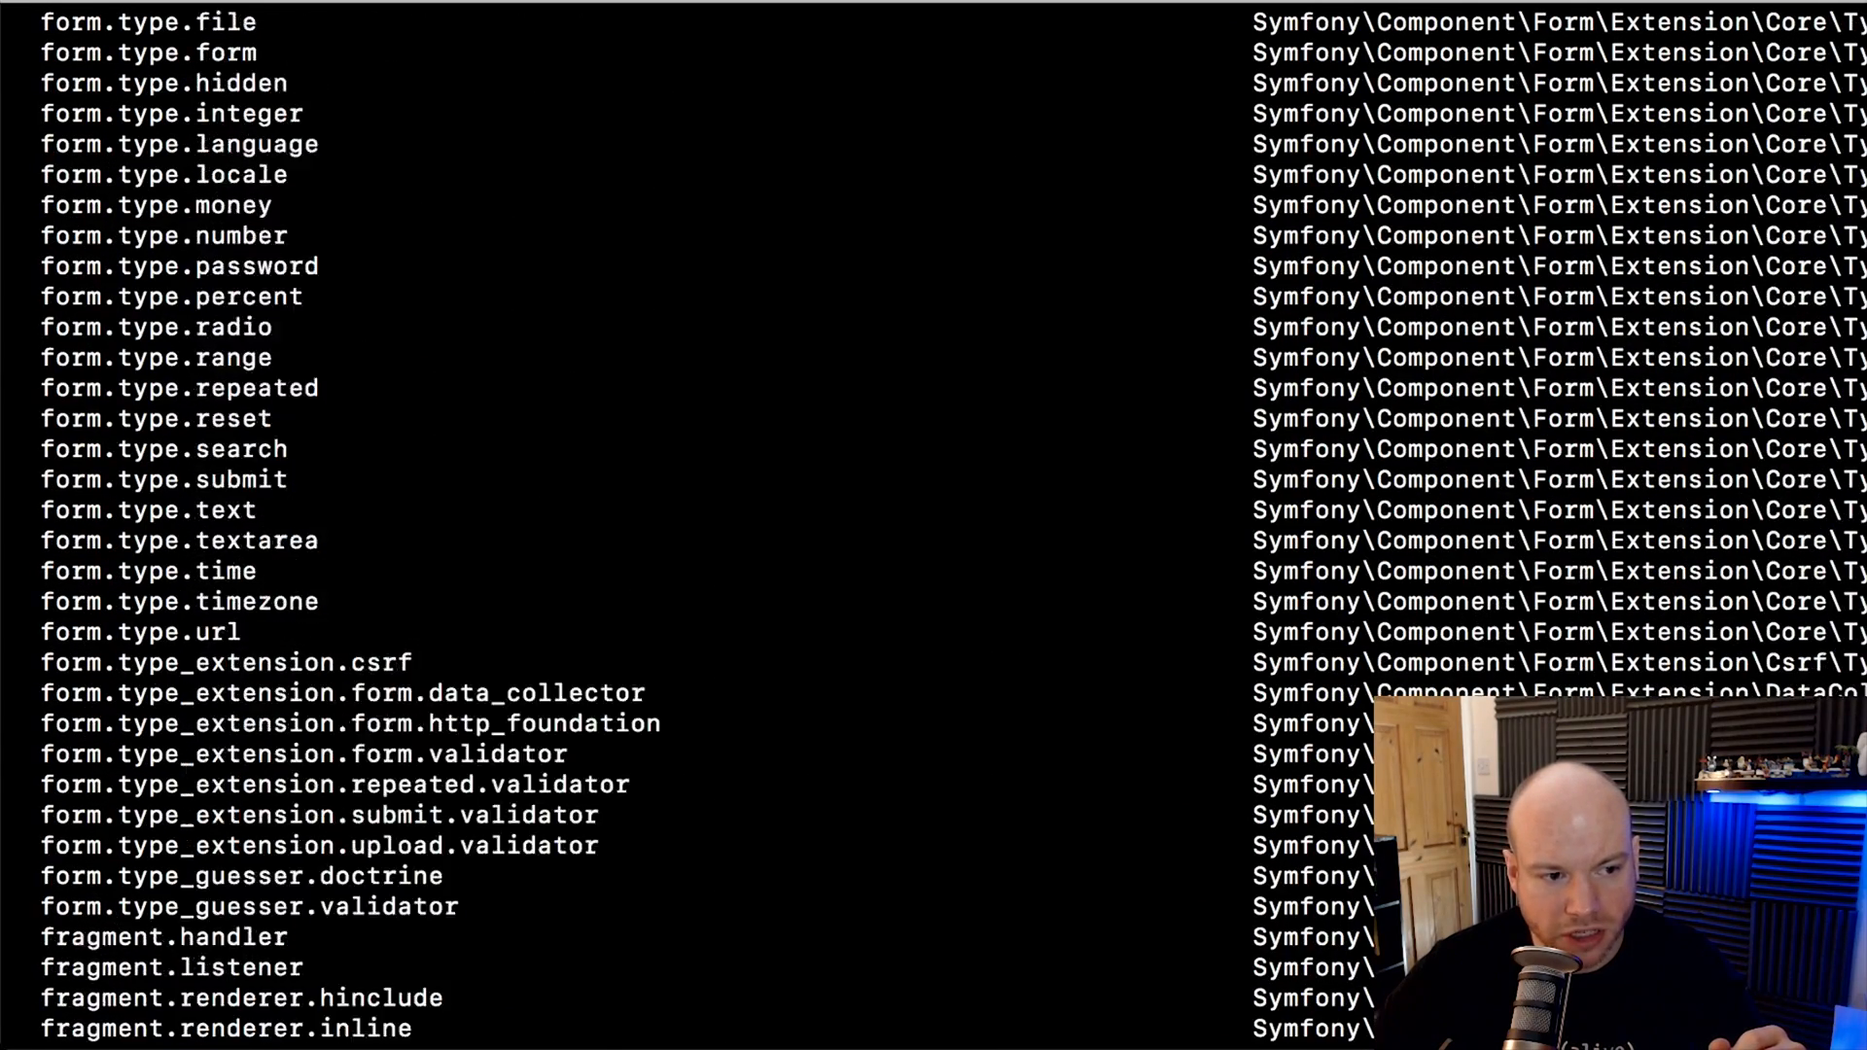
Select doctrine and run php app/console debug:container doctrine to show its Registry details
scroll("up", 3)
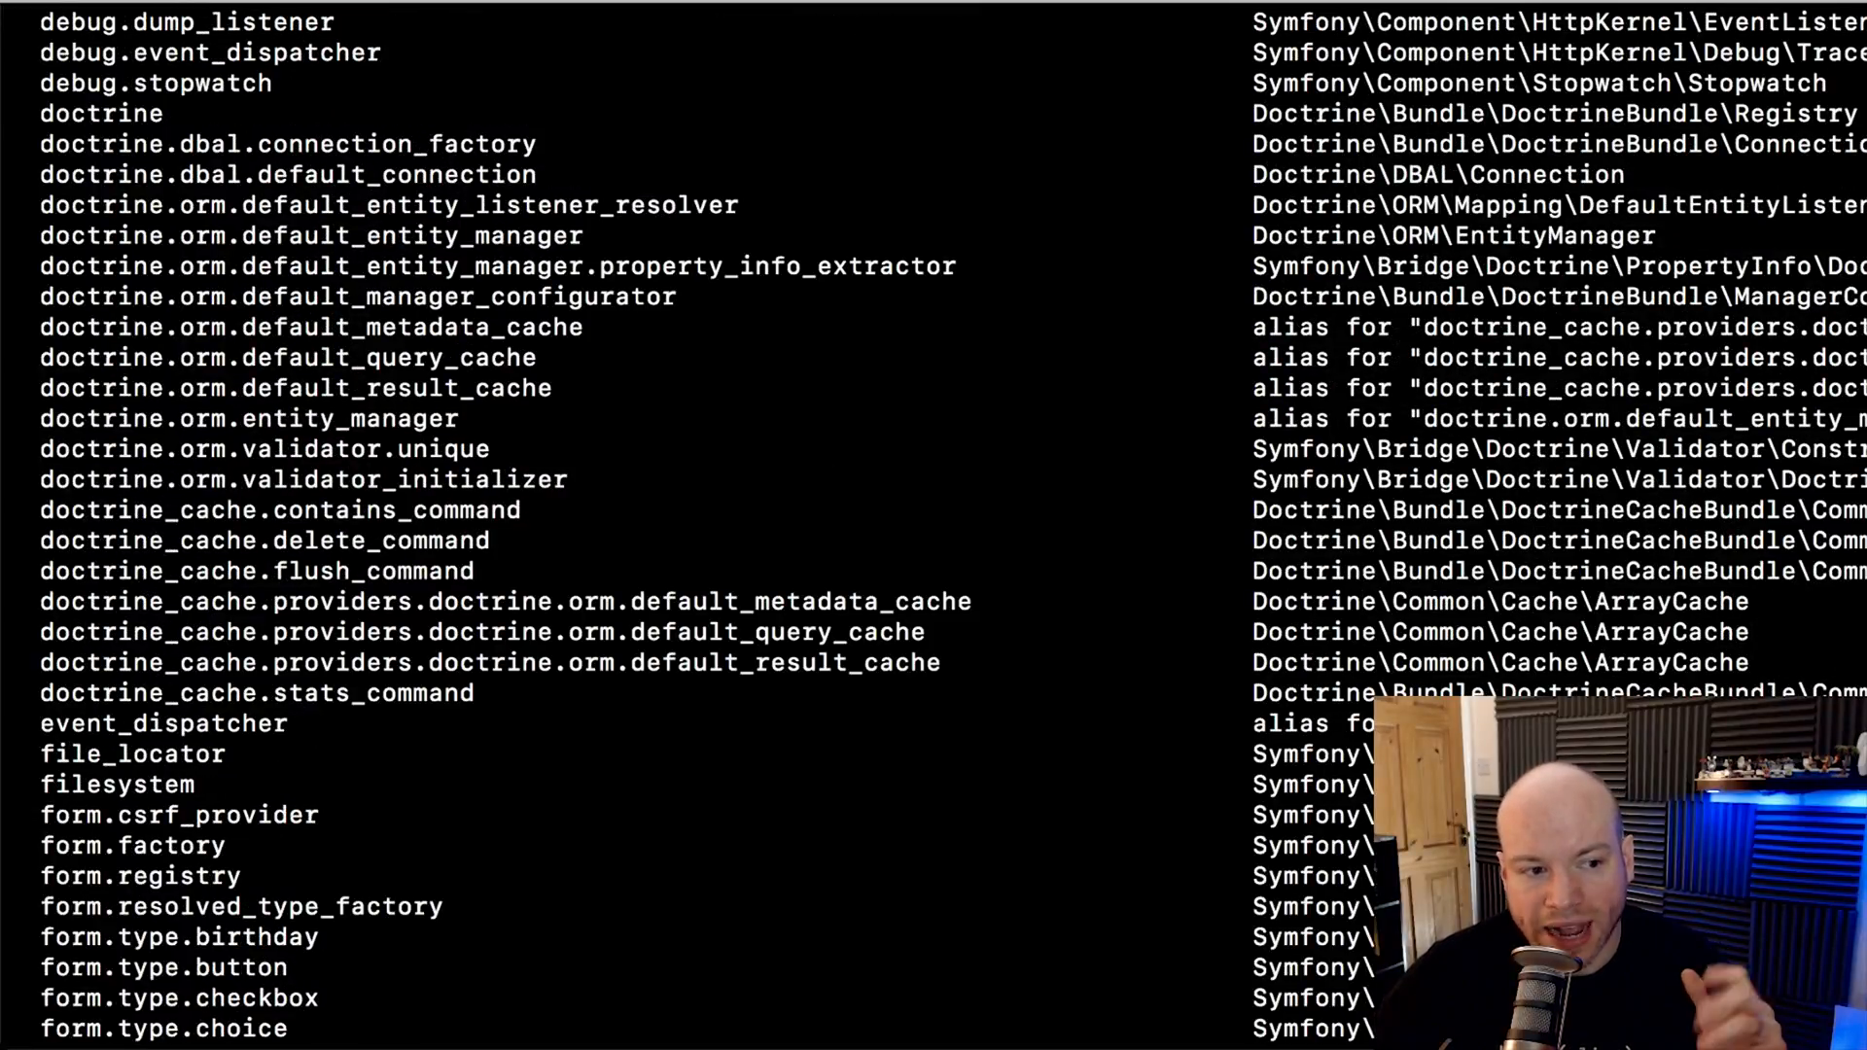
double_click(99, 113)
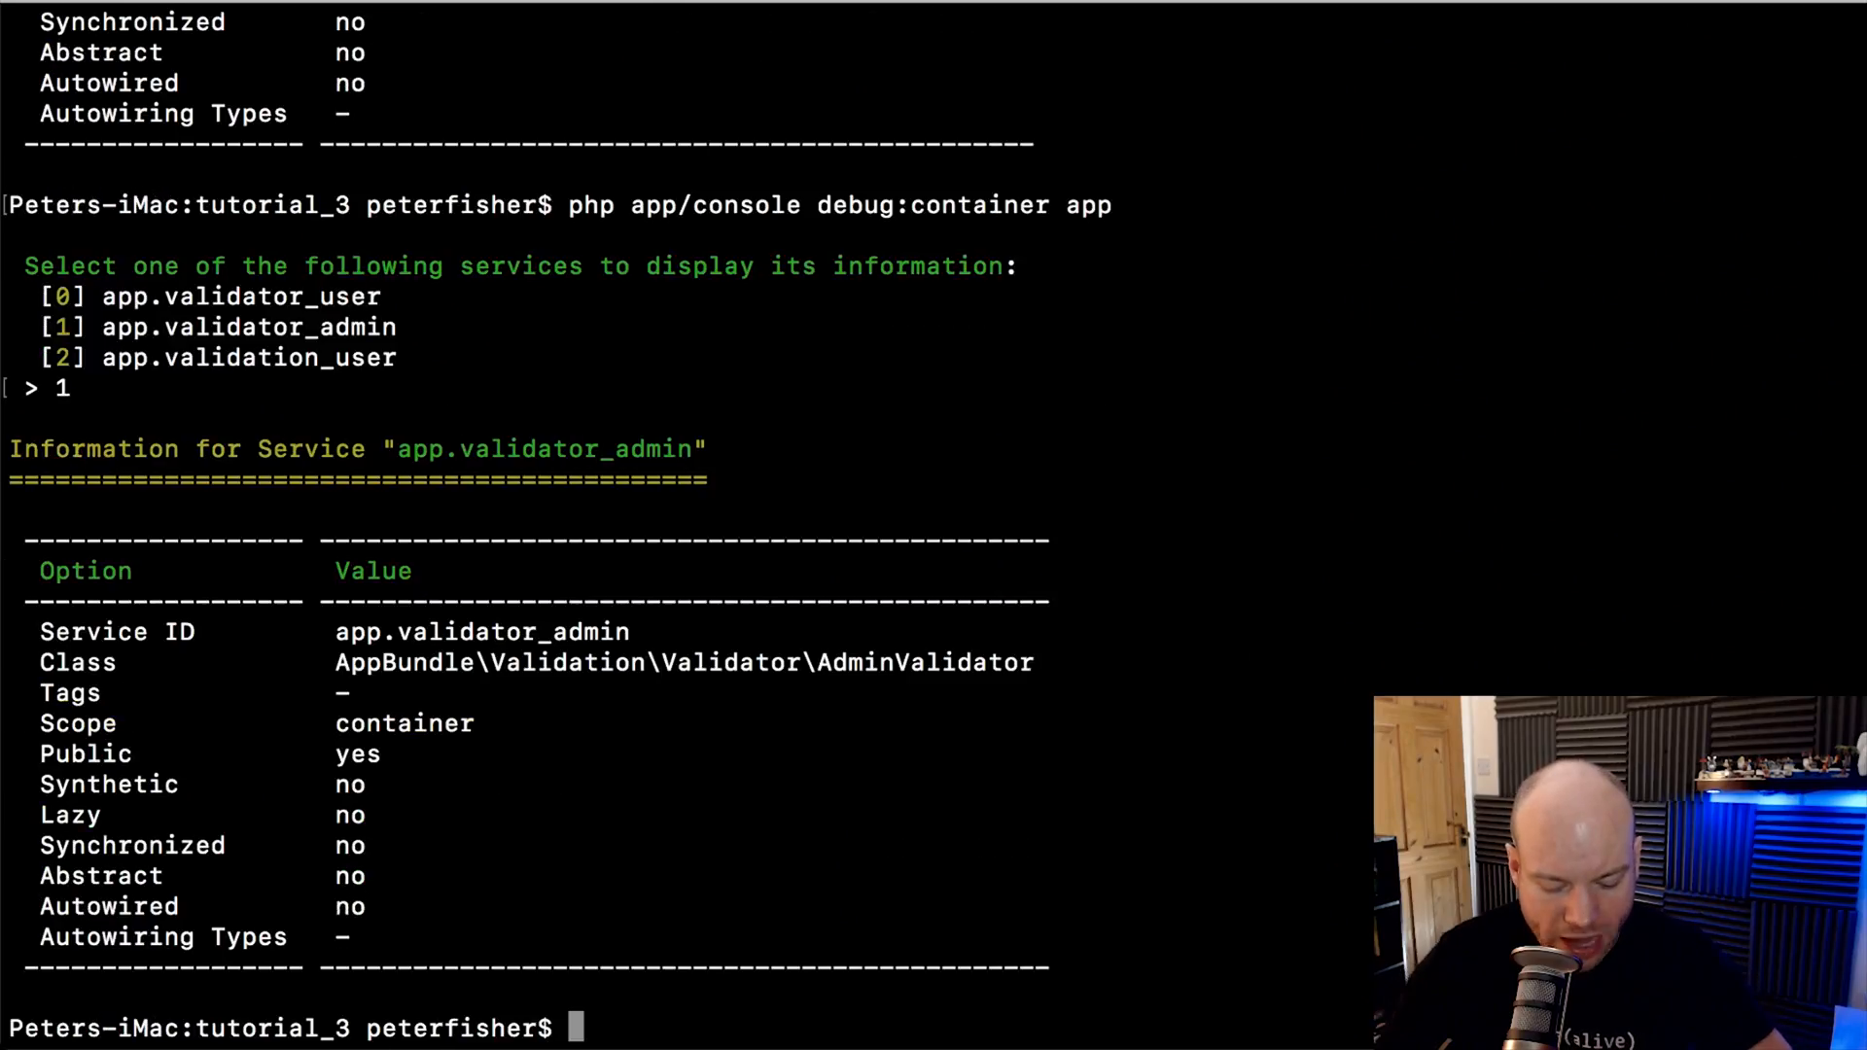
type("php app/console debug:container ap")
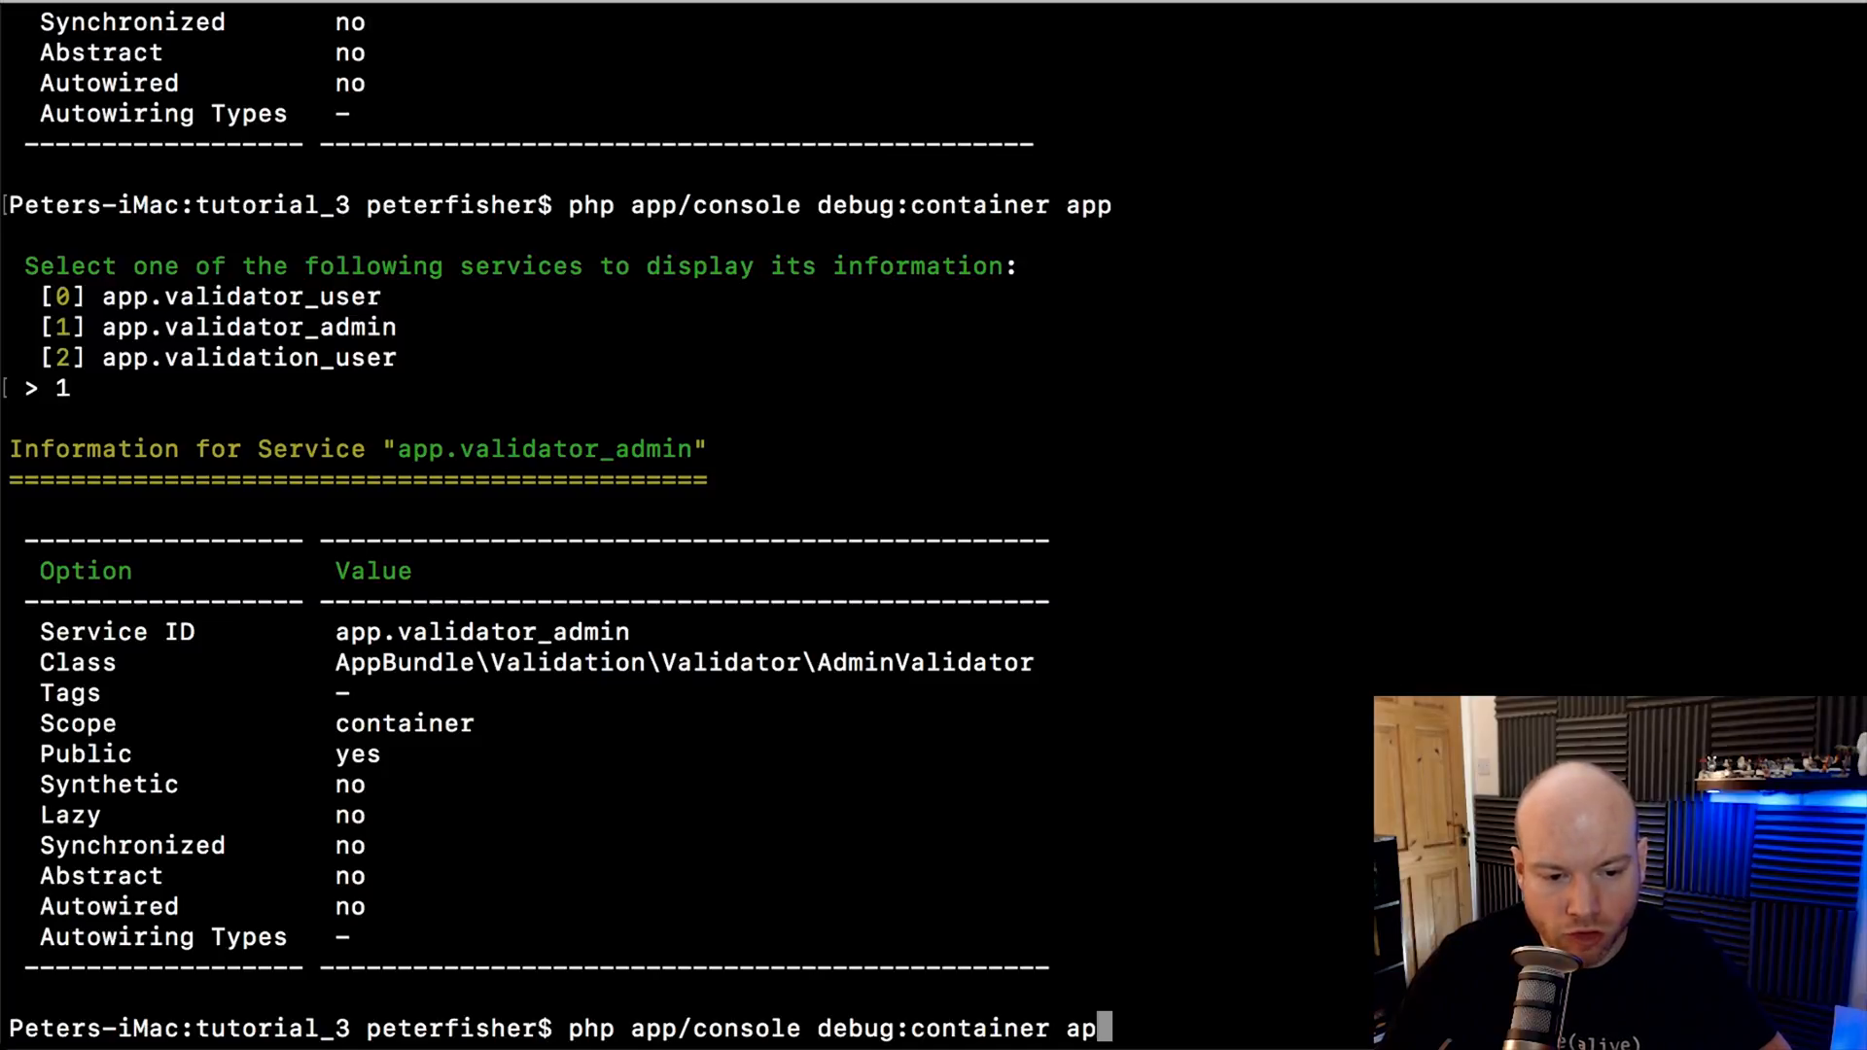
type("doctrine")
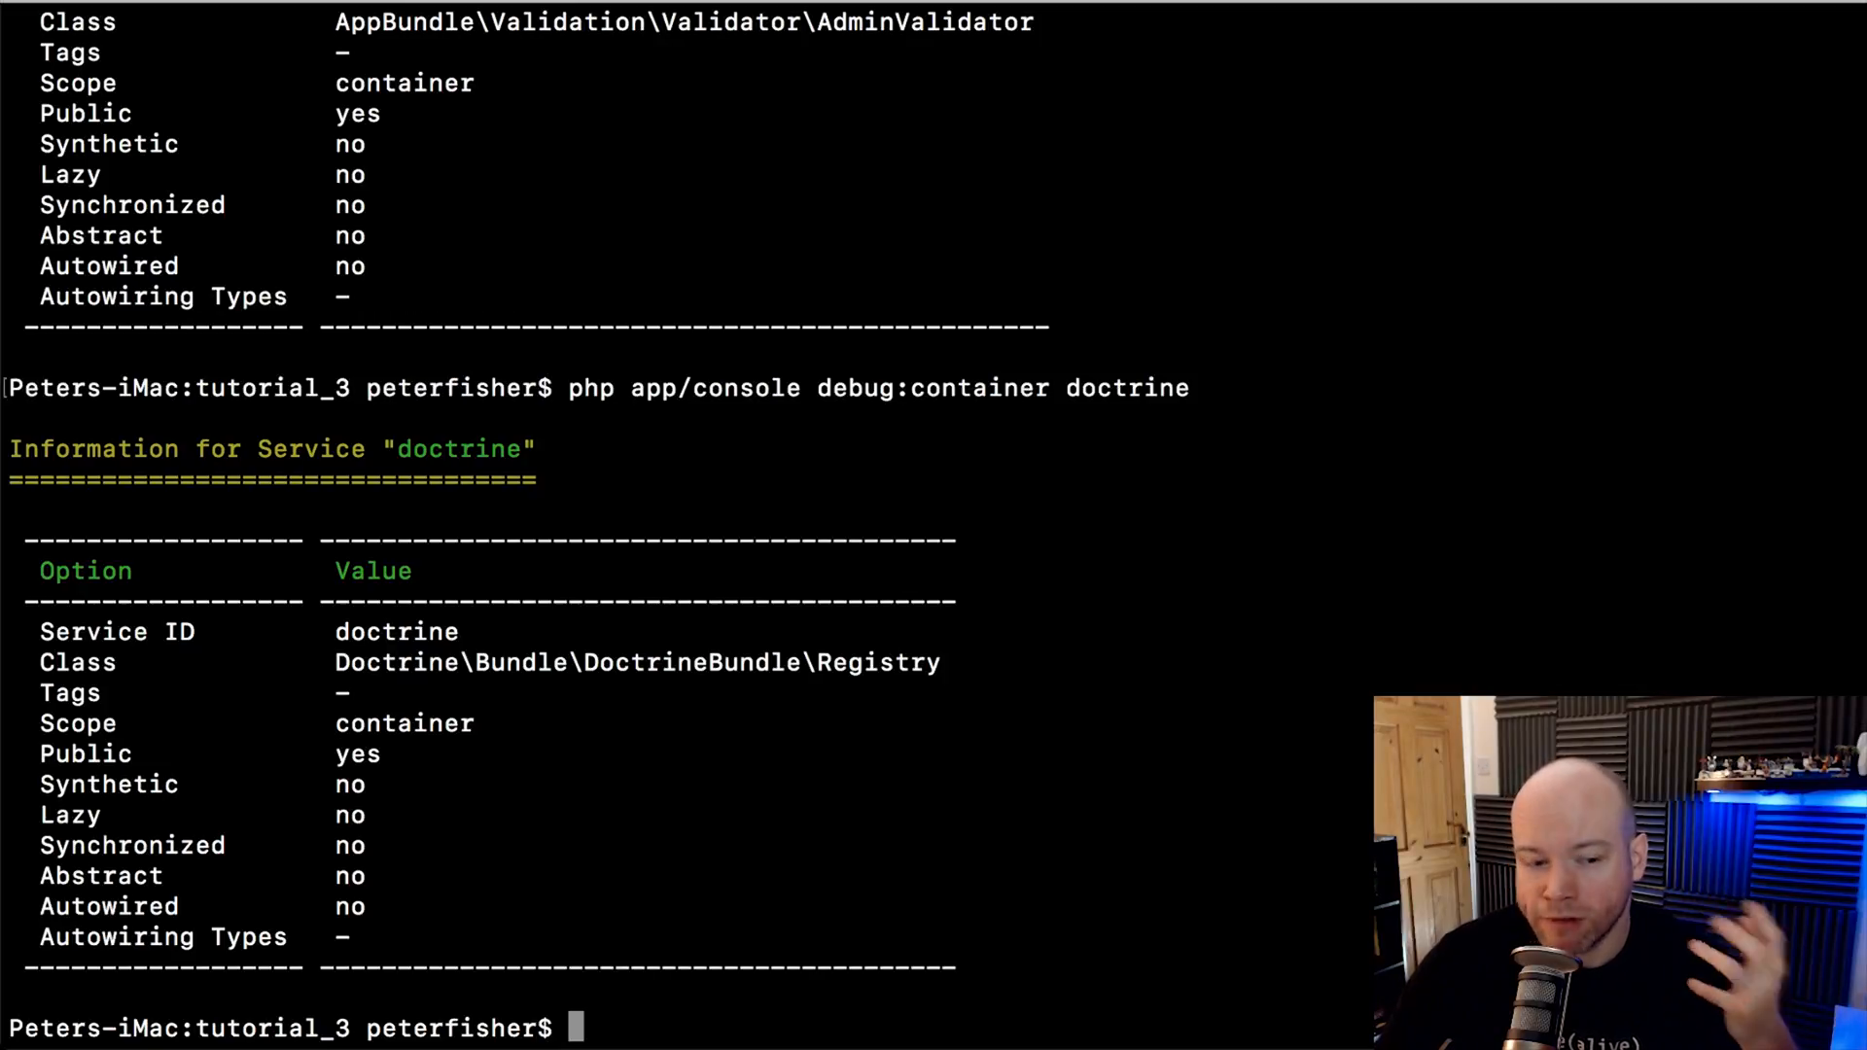
type("php app/console debug:container doctrine")
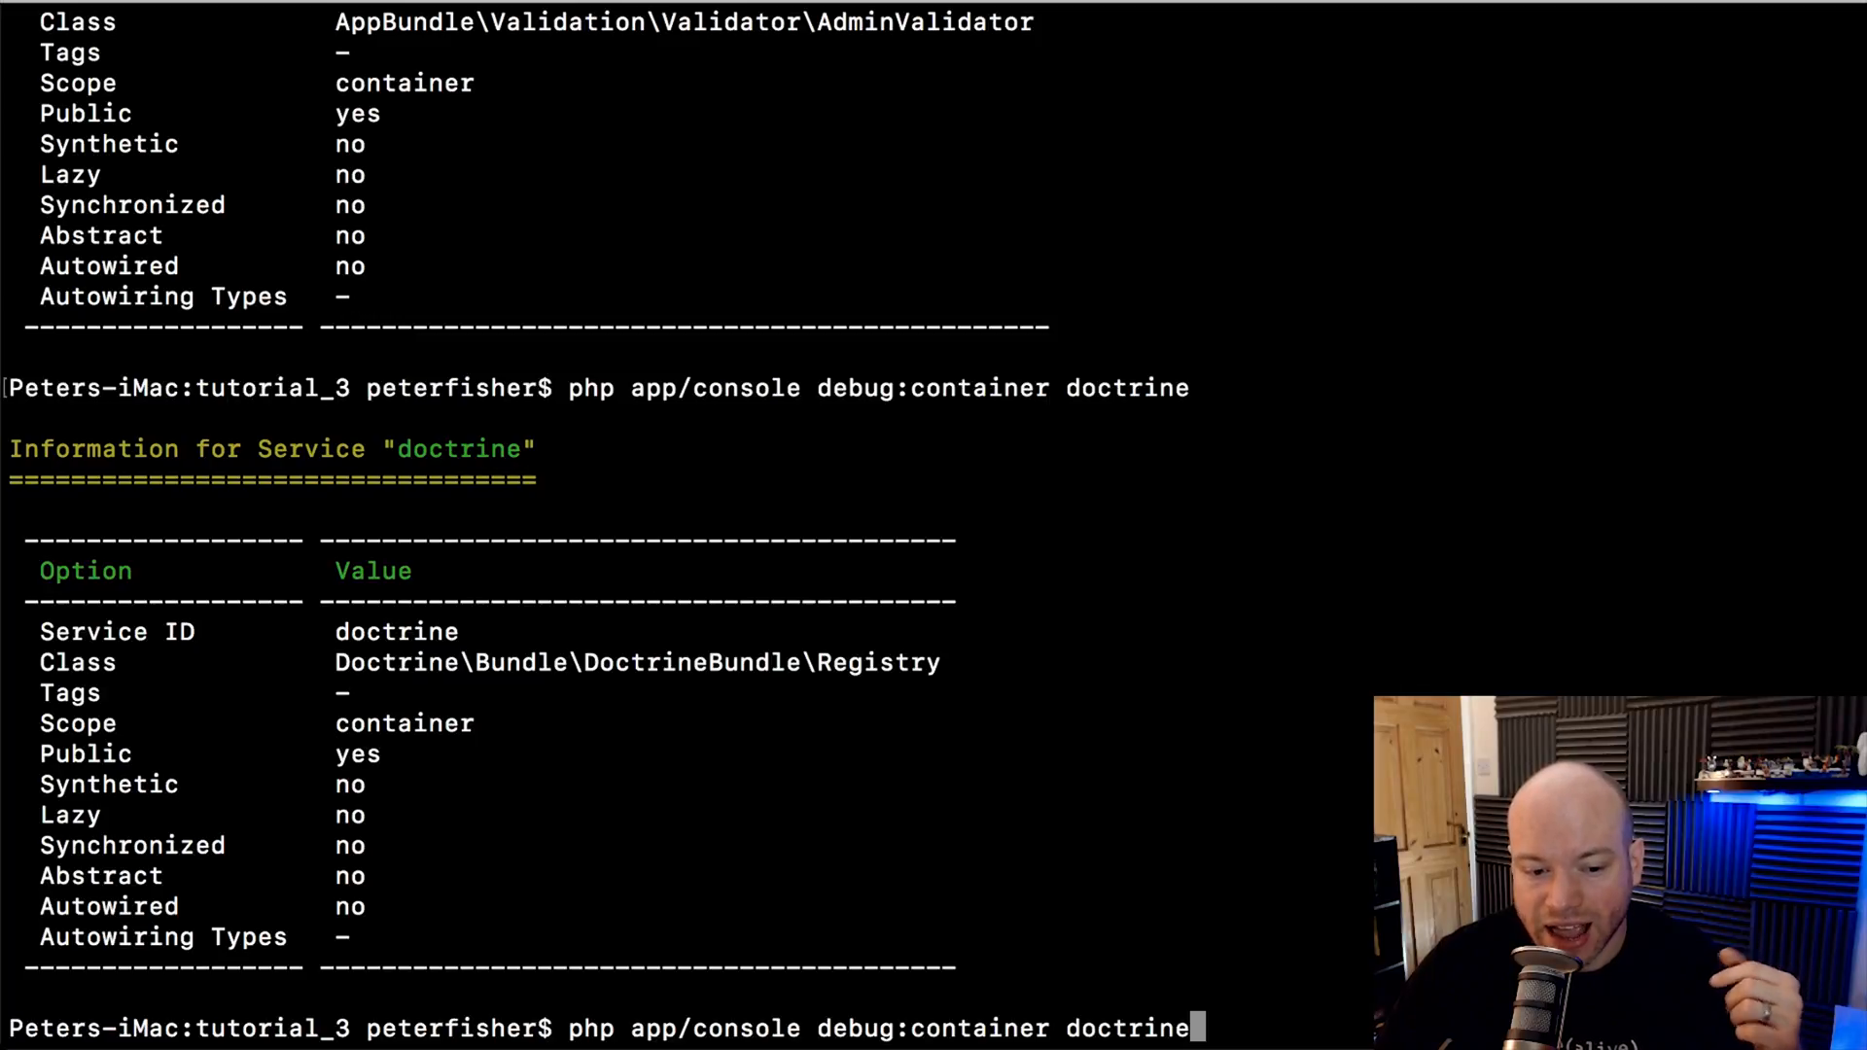
Run debug:container doctrine. to list matching doctrine services and select doctrine.orm in entry 12
type(".")
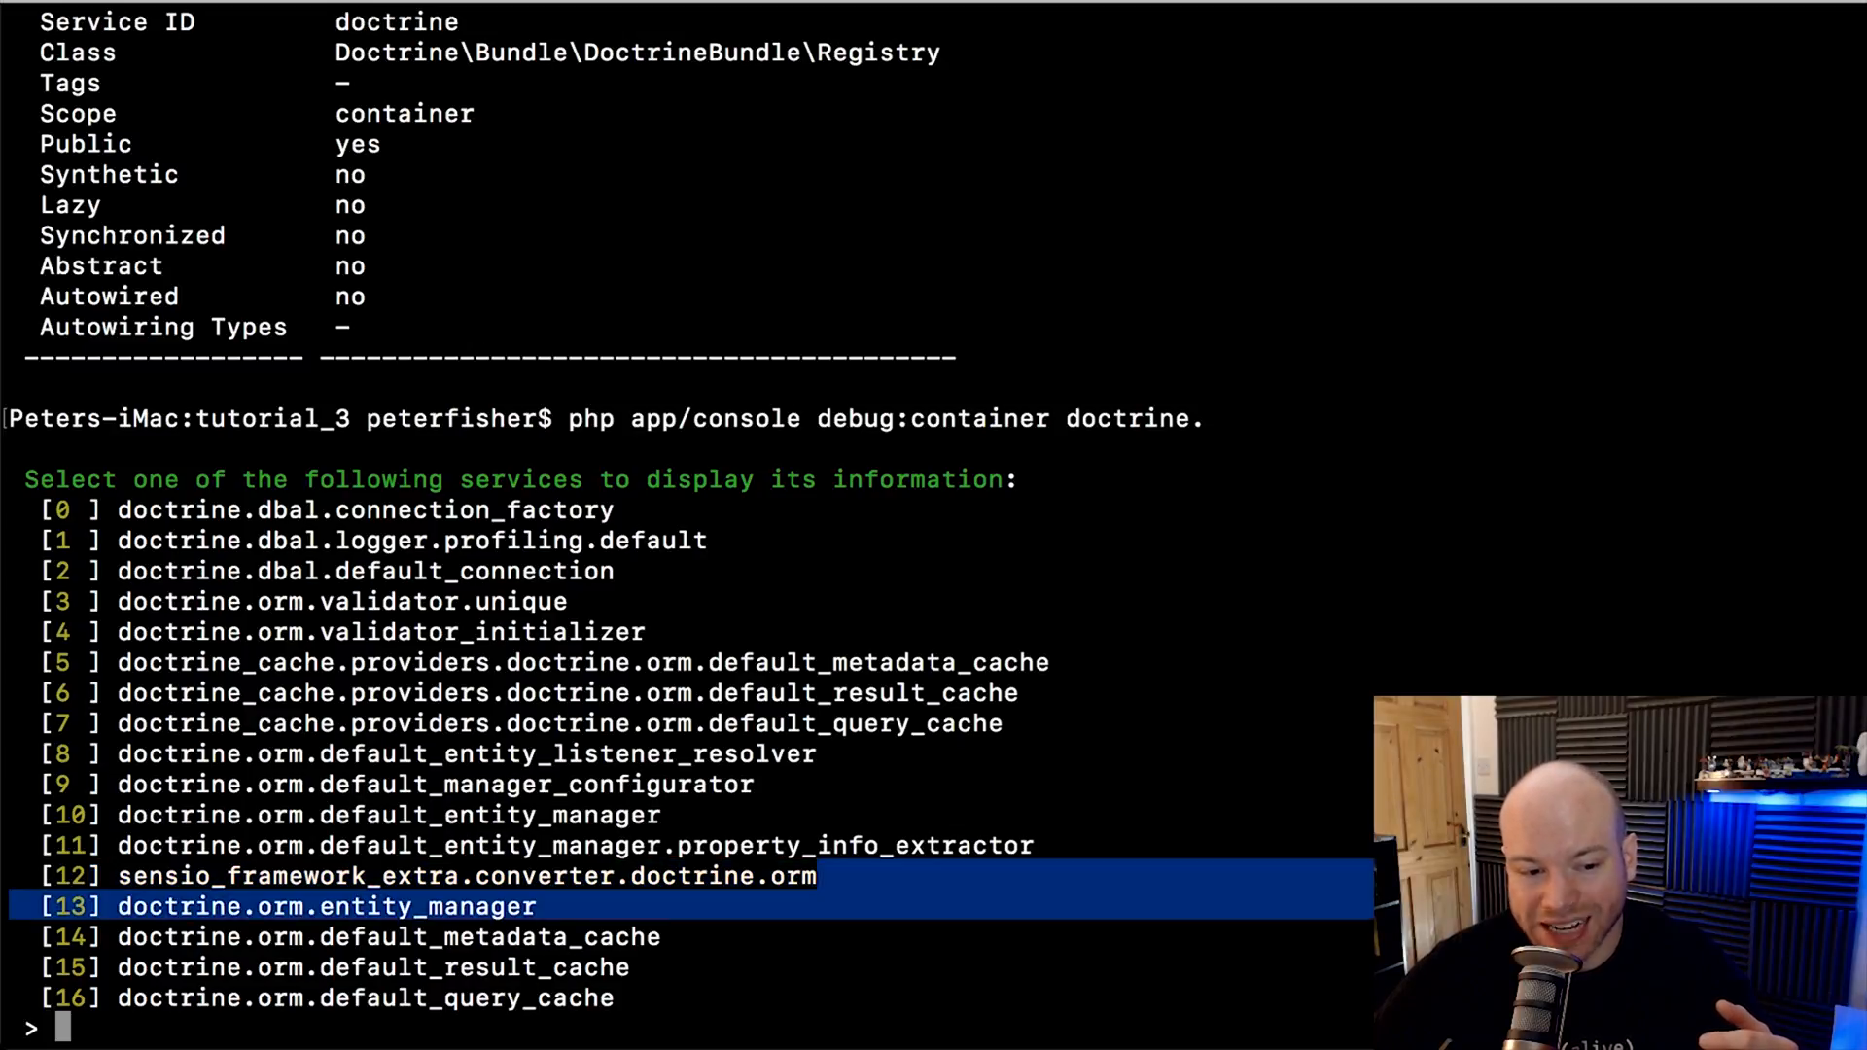
double_click(713, 875)
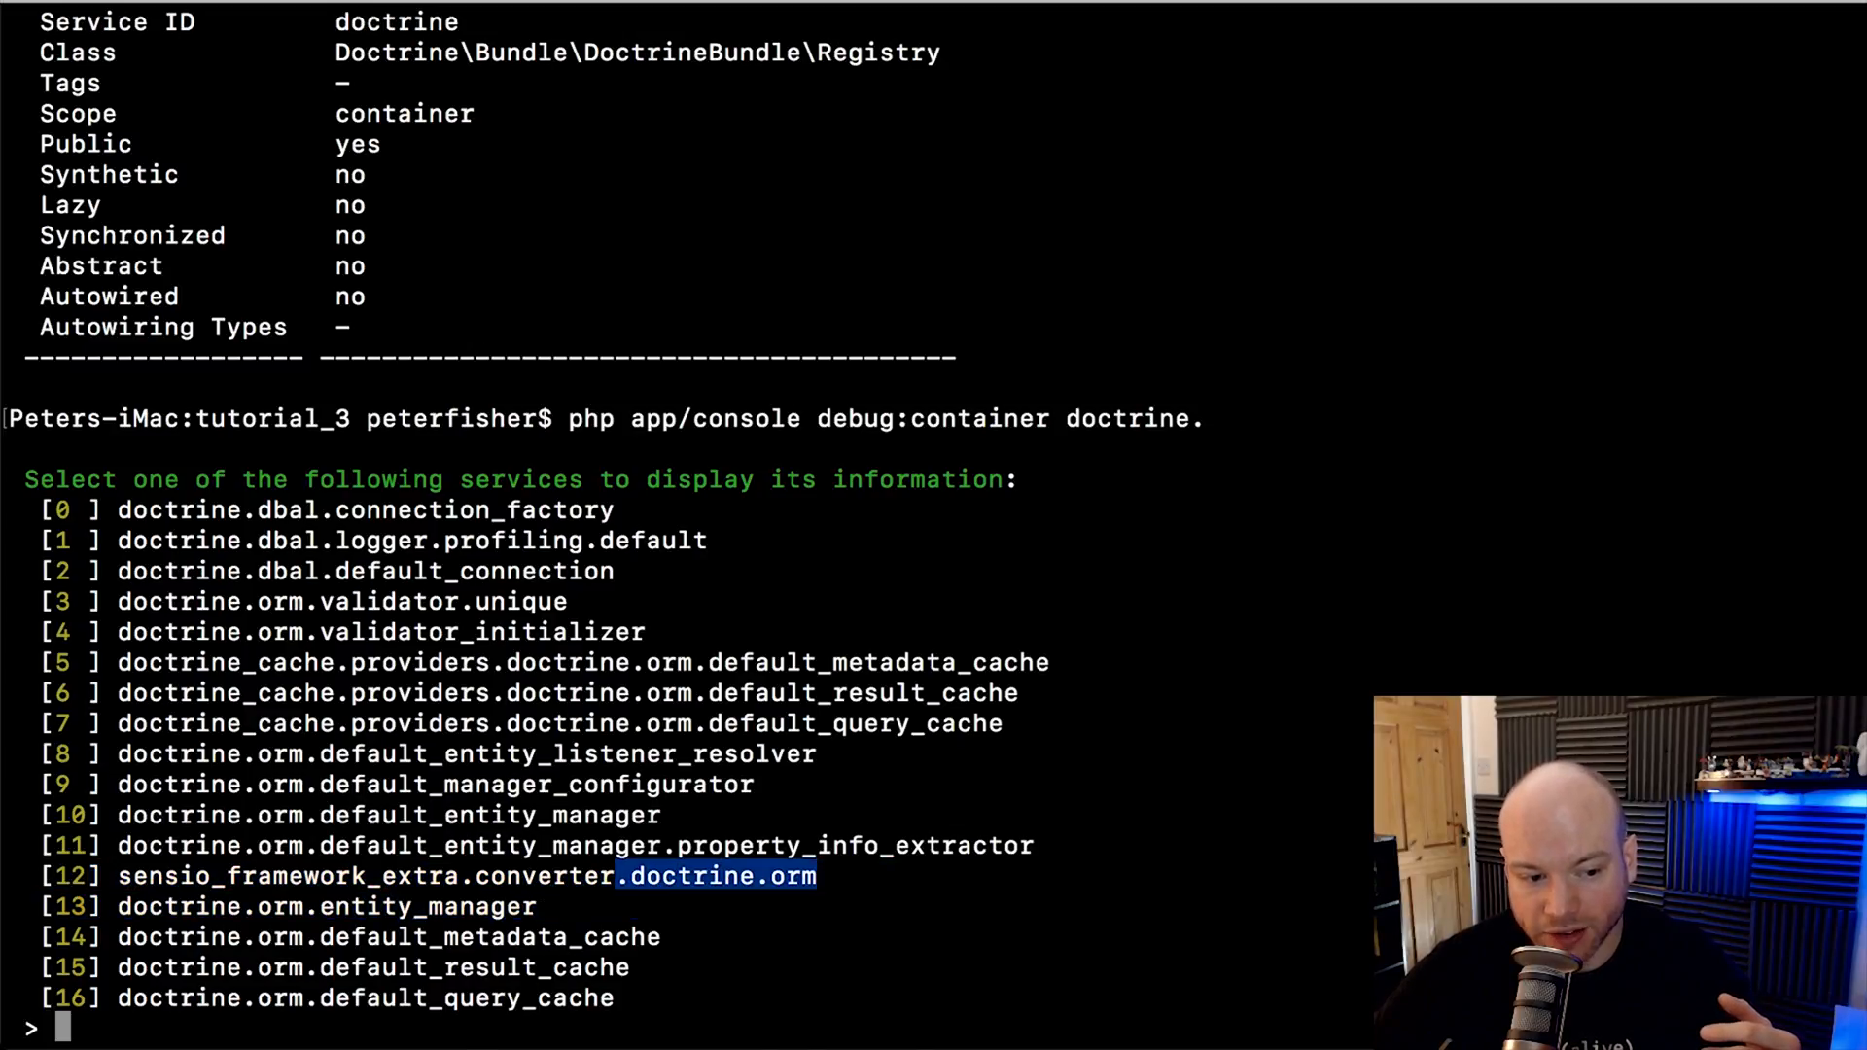